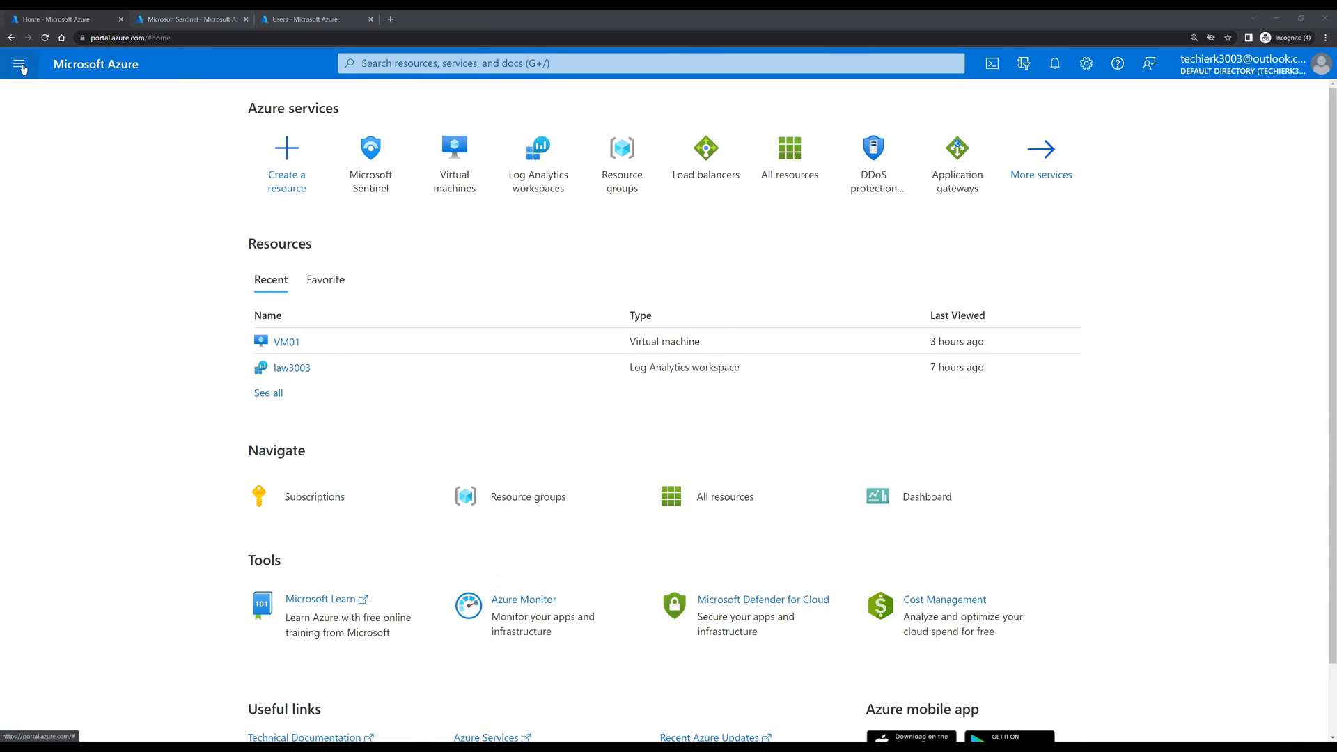
- Search the portal for "defender" to list Microsoft Defender services
{"action": "left_click", "coordinate": [19, 63]}
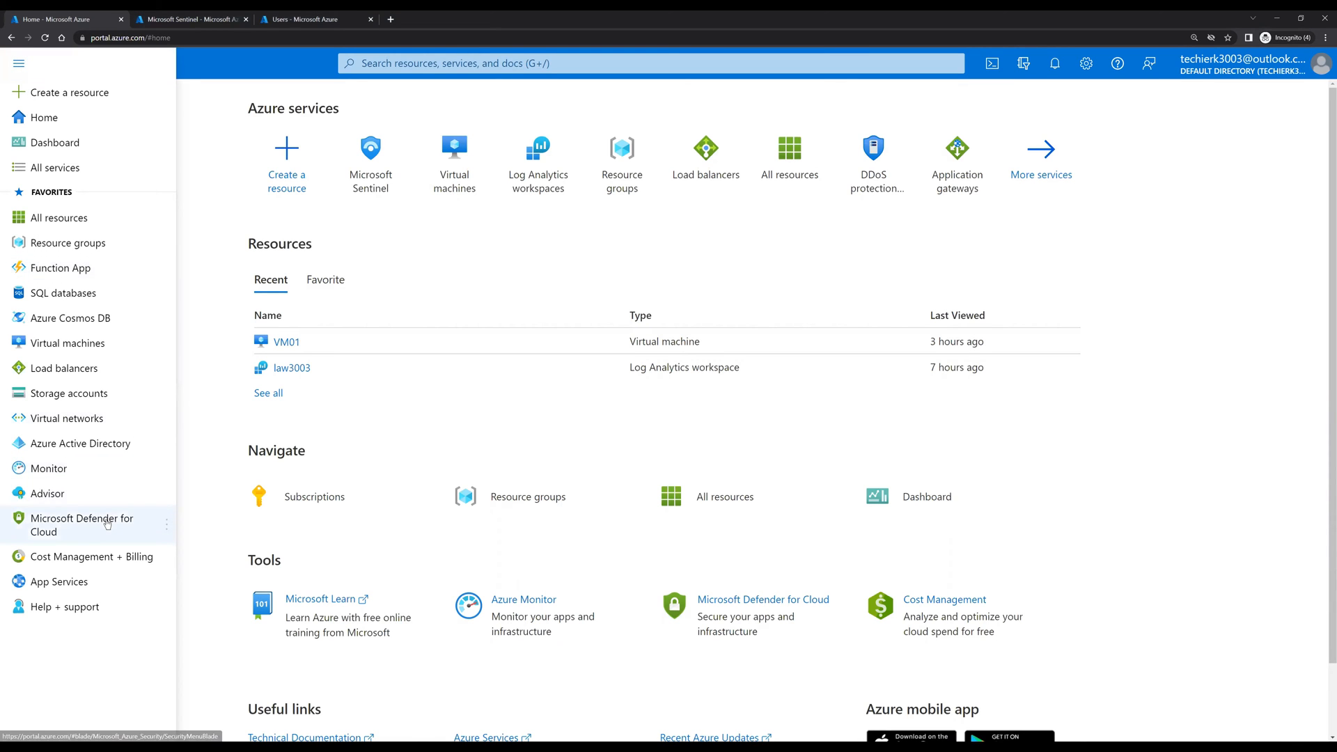
{"action": "mouse_move", "coordinate": [81, 525]}
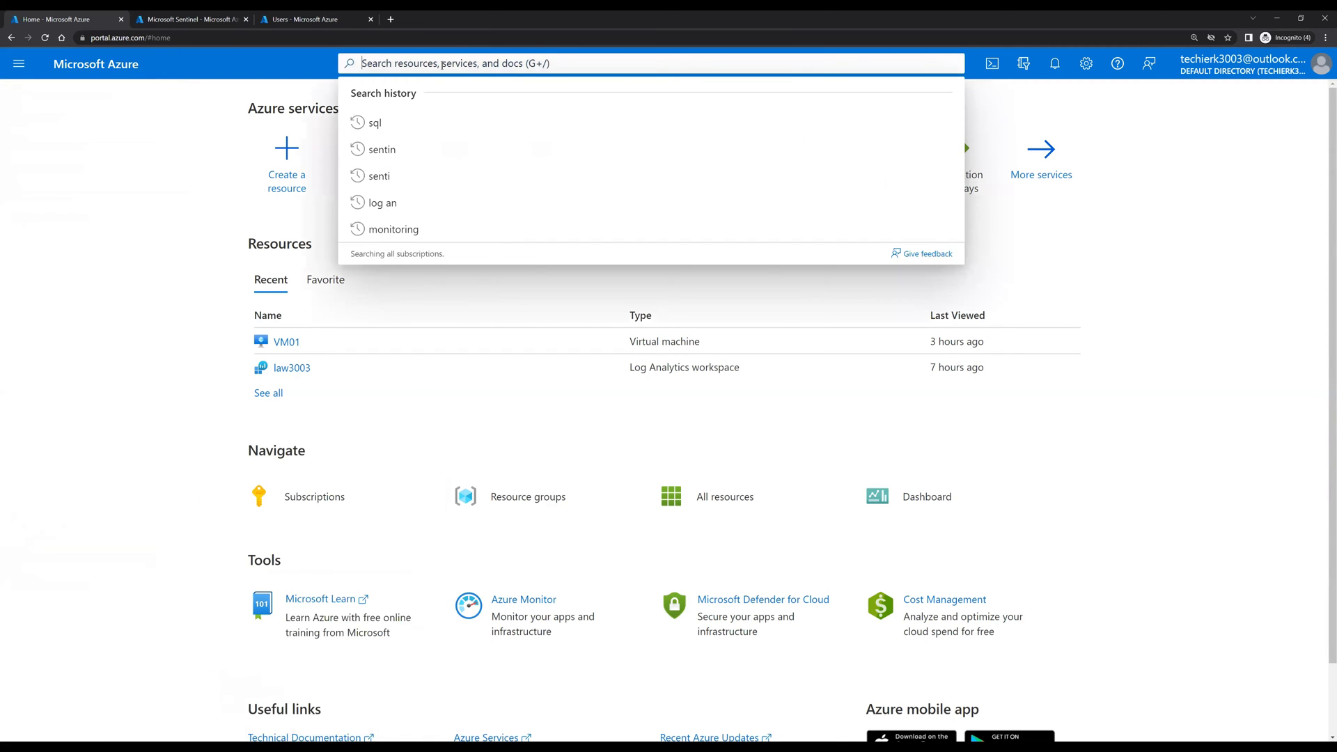
{"action": "type", "text": "de"}
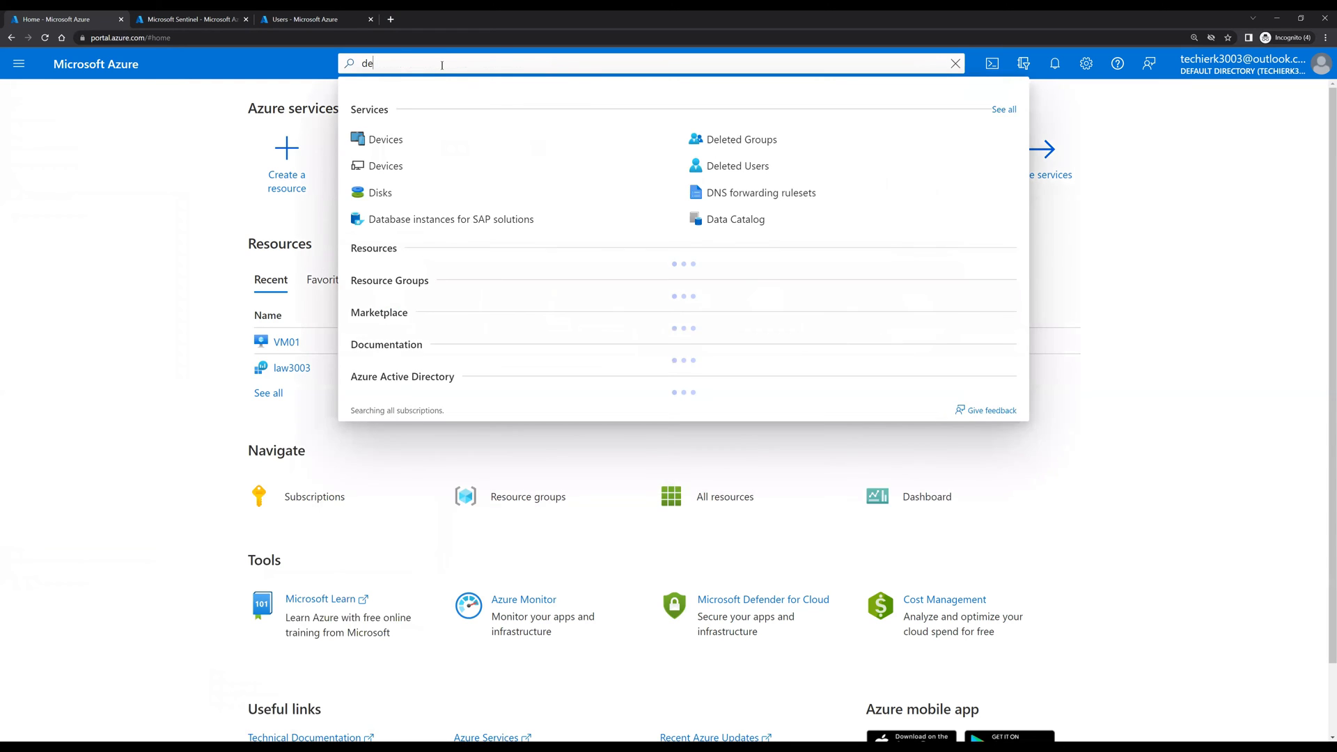
{"action": "type", "text": "fender"}
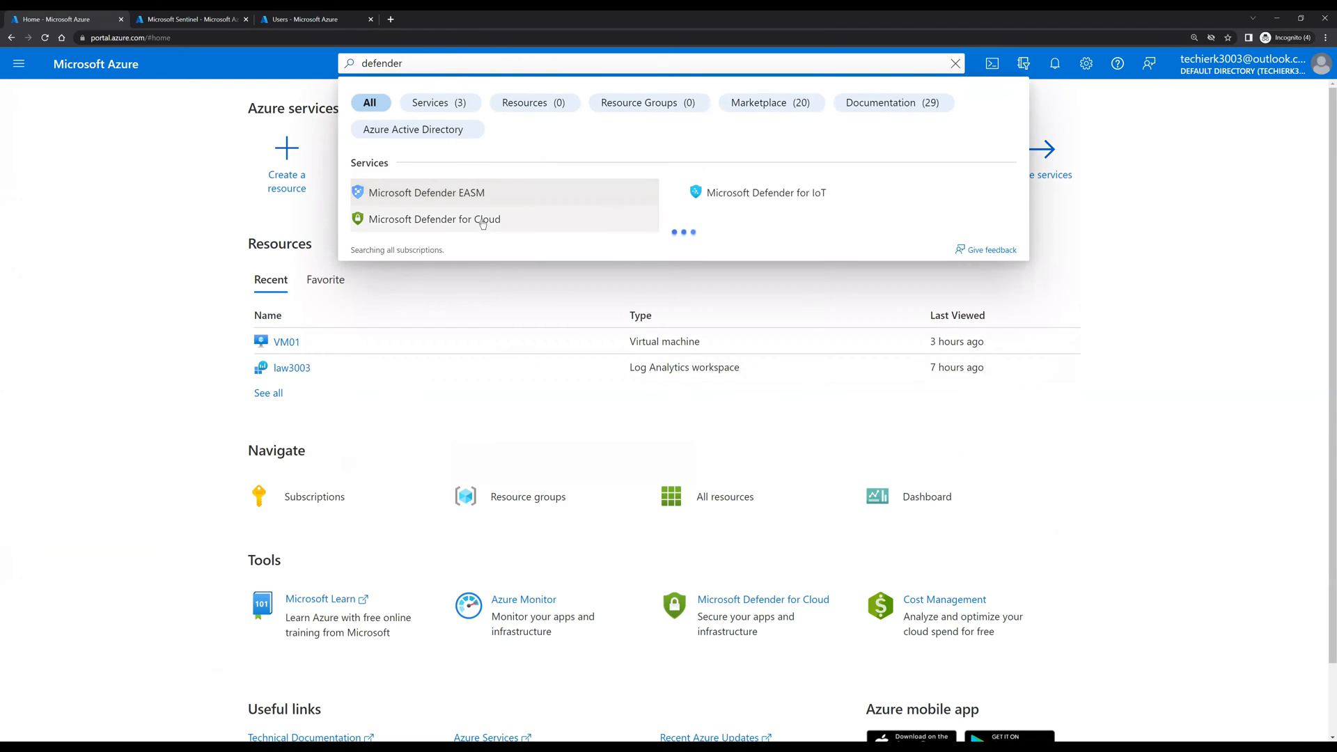
- Open Microsoft Defender for Cloud and scroll through the Upgrade offer and pricing table
{"action": "left_click", "coordinate": [434, 219]}
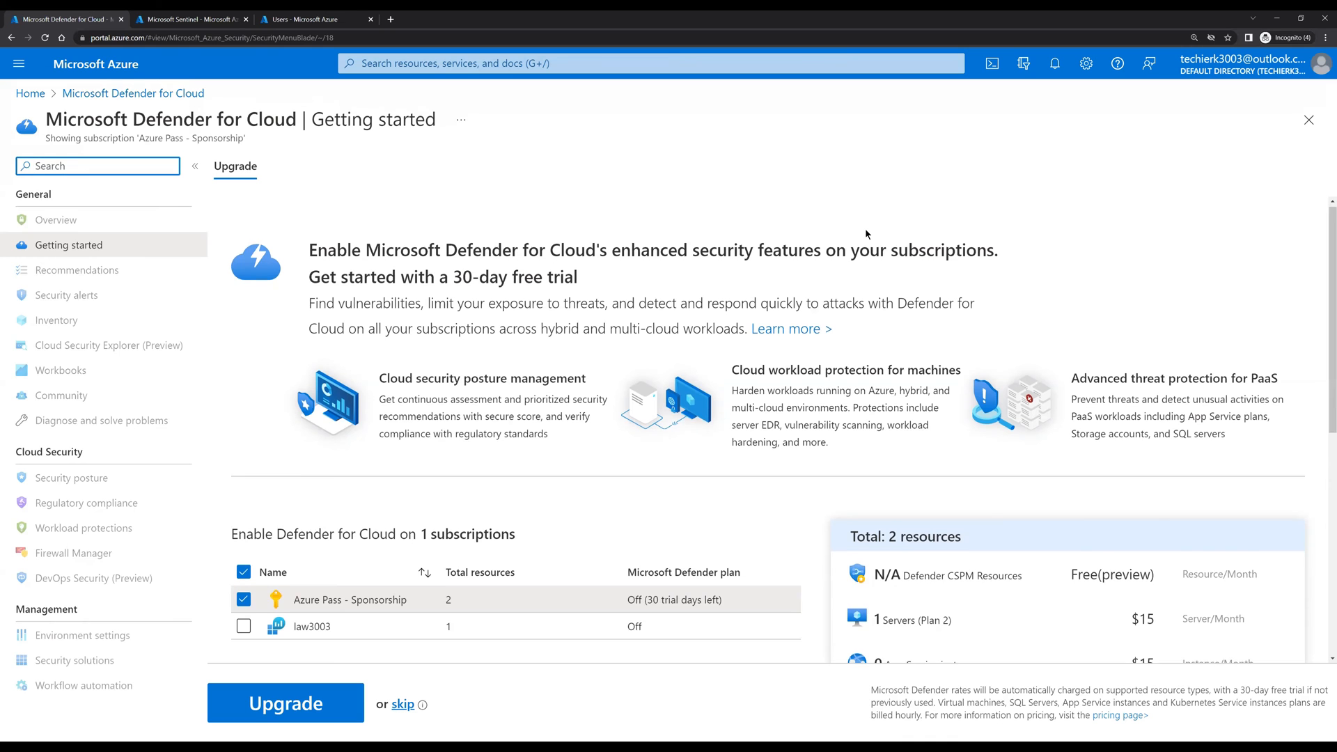
{"action": "scroll", "scroll_direction": "down", "scroll_amount": 3}
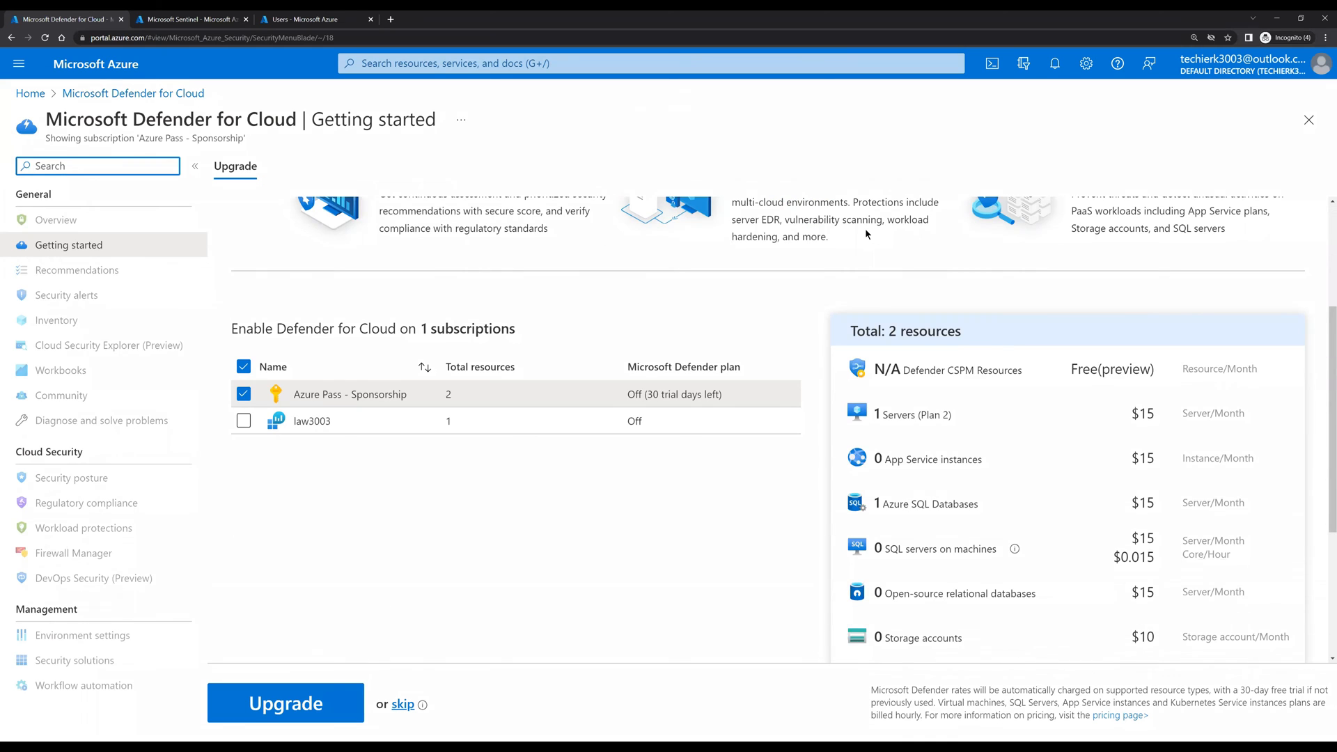
{"action": "scroll", "scroll_direction": "down", "scroll_amount": 3}
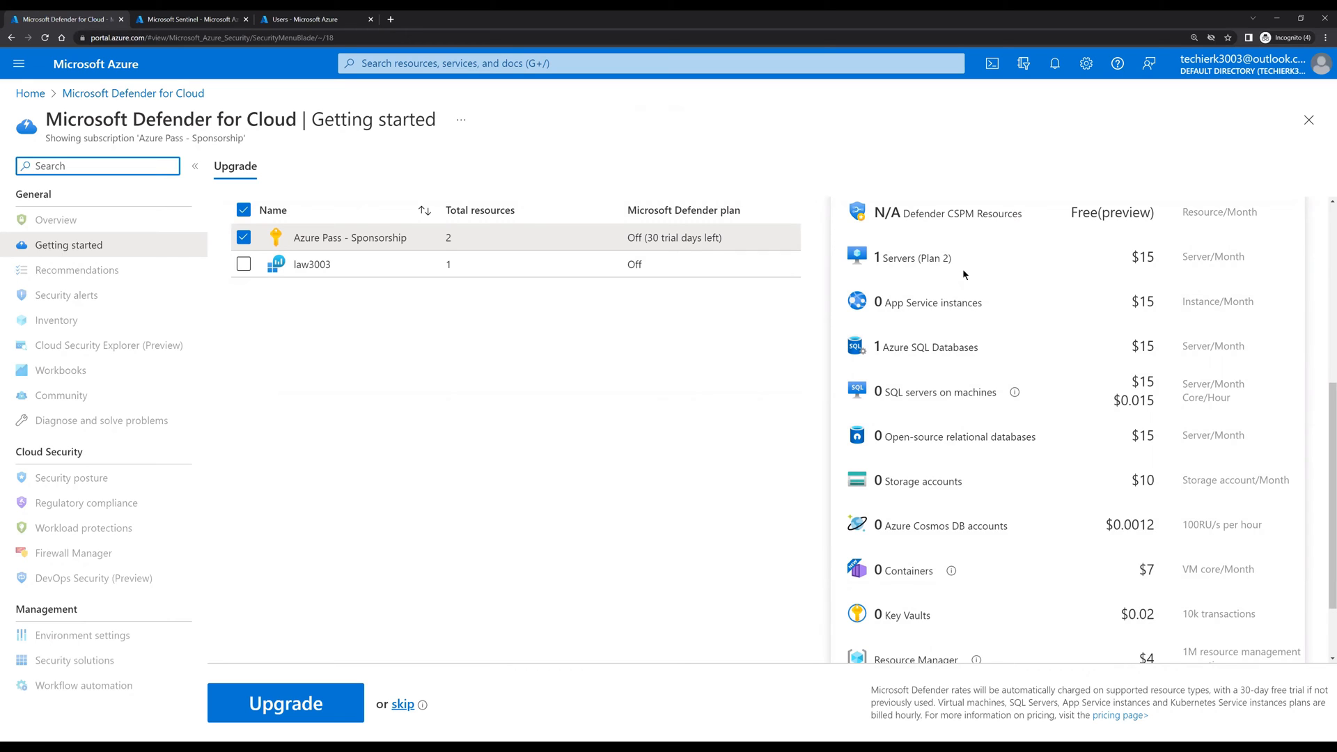
{"action": "mouse_move", "coordinate": [961, 339]}
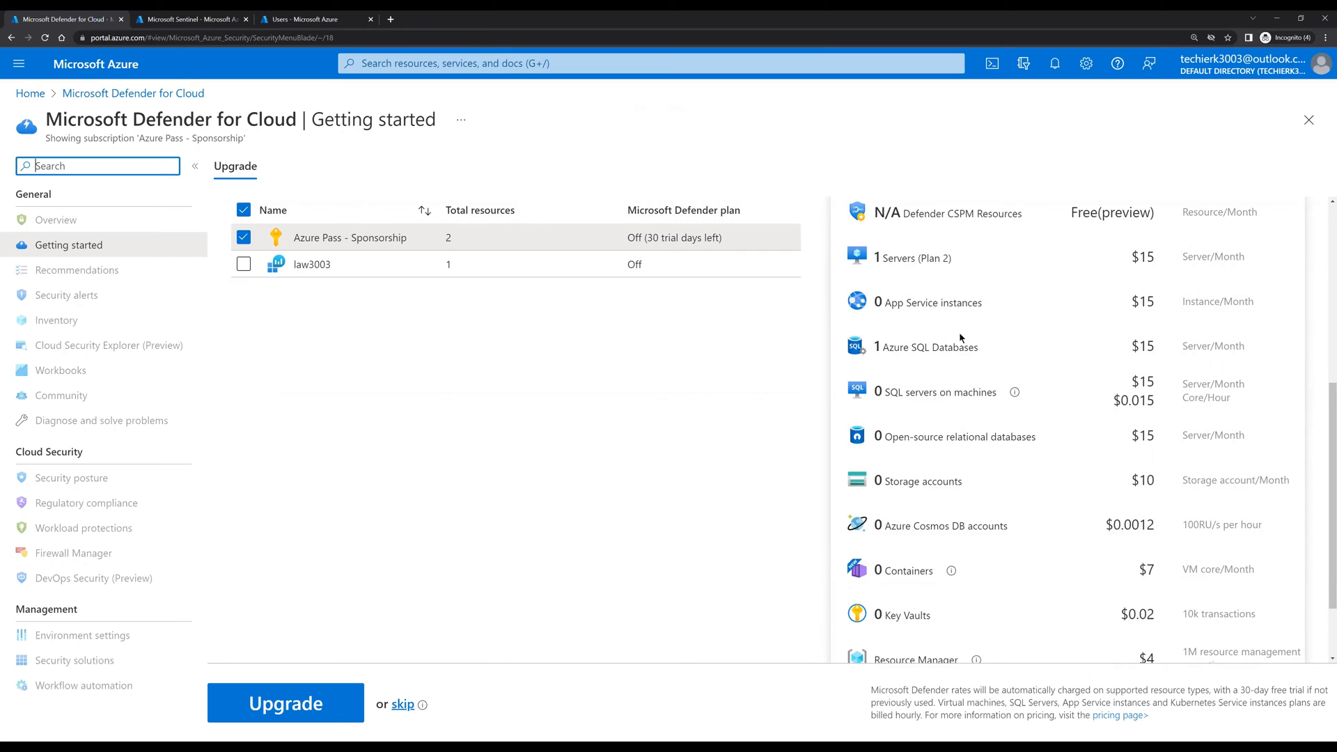
{"action": "scroll", "scroll_direction": "down", "scroll_amount": 3}
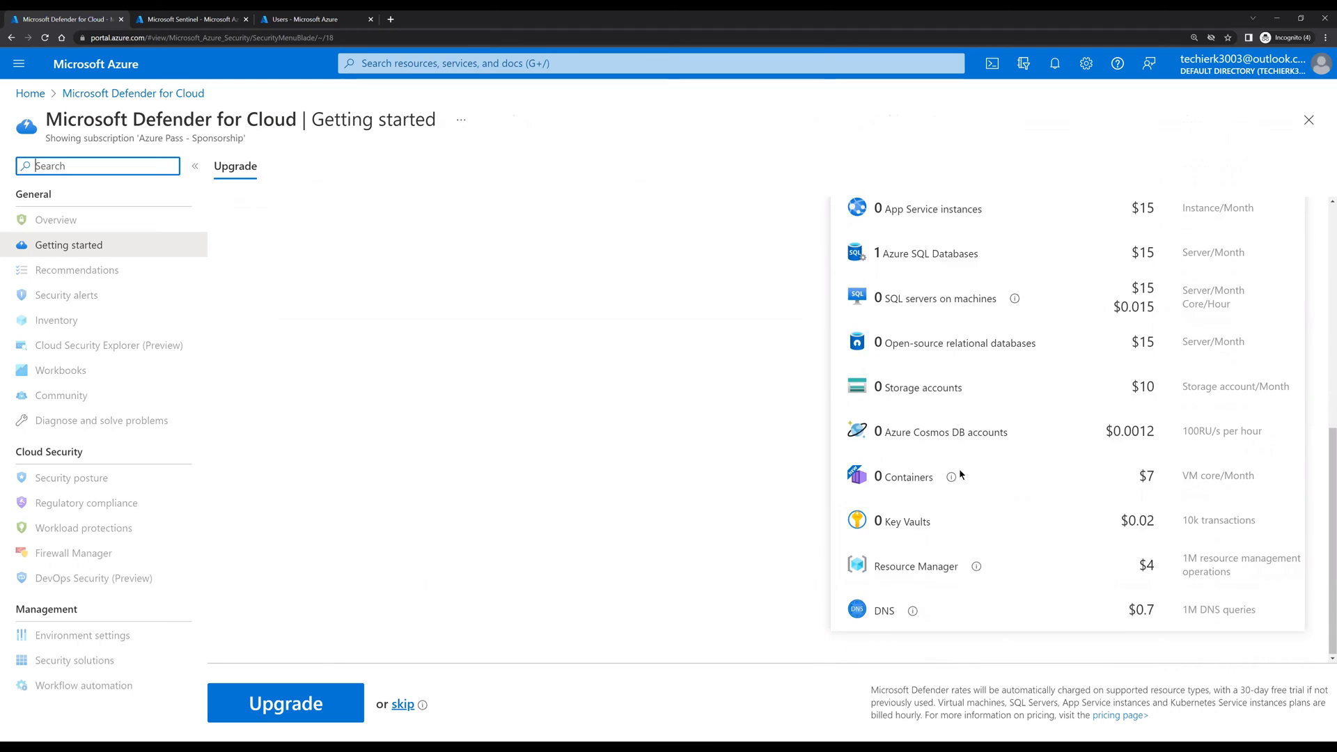
{"action": "mouse_move", "coordinate": [634, 443]}
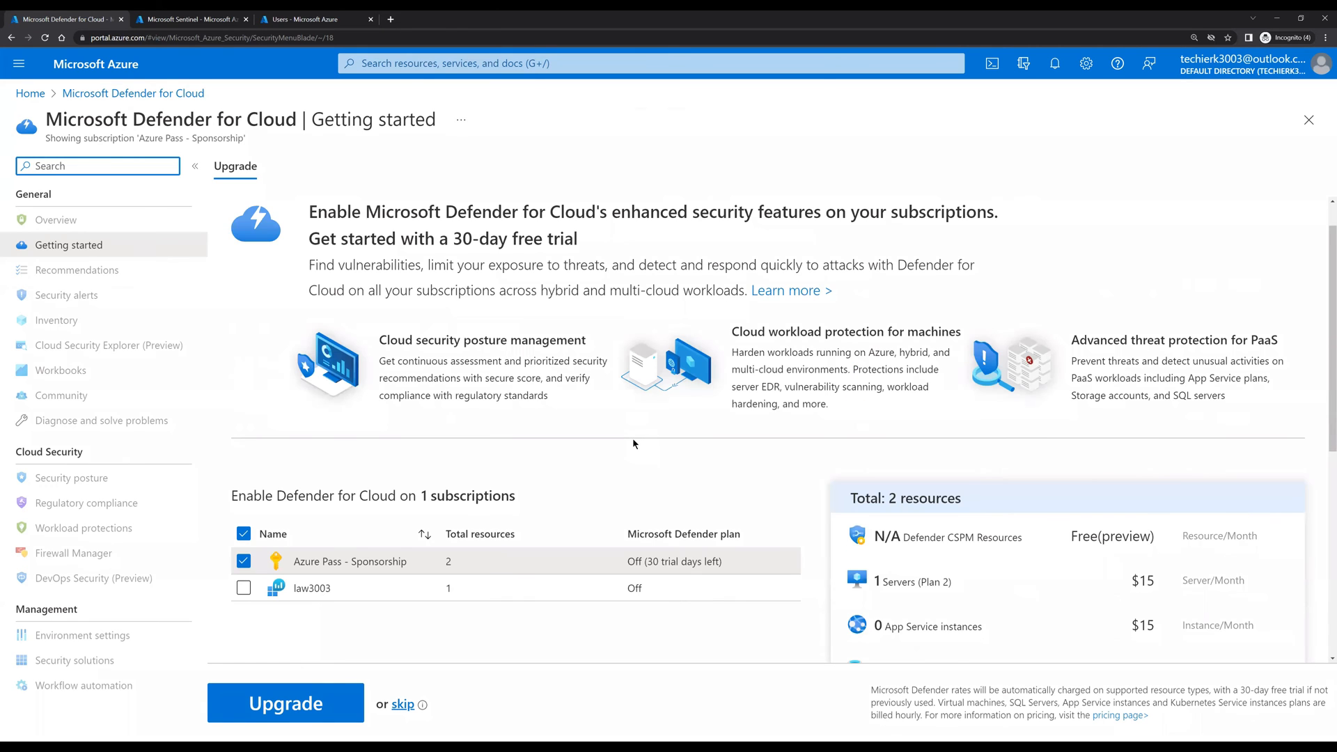
{"action": "scroll", "scroll_direction": "down", "scroll_amount": 3}
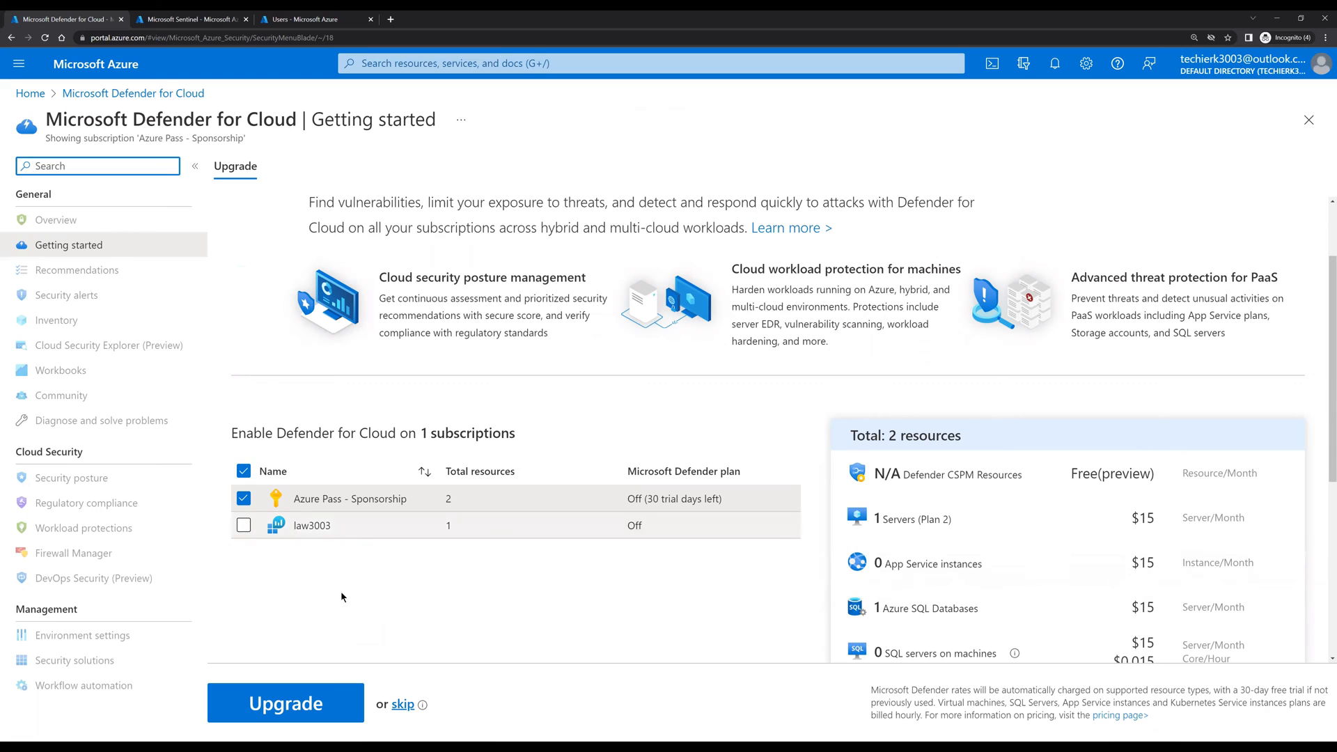
- Upgrade the subscription and law3003 workspace to the free trial, then go to Overview
{"action": "left_click", "coordinate": [243, 524]}
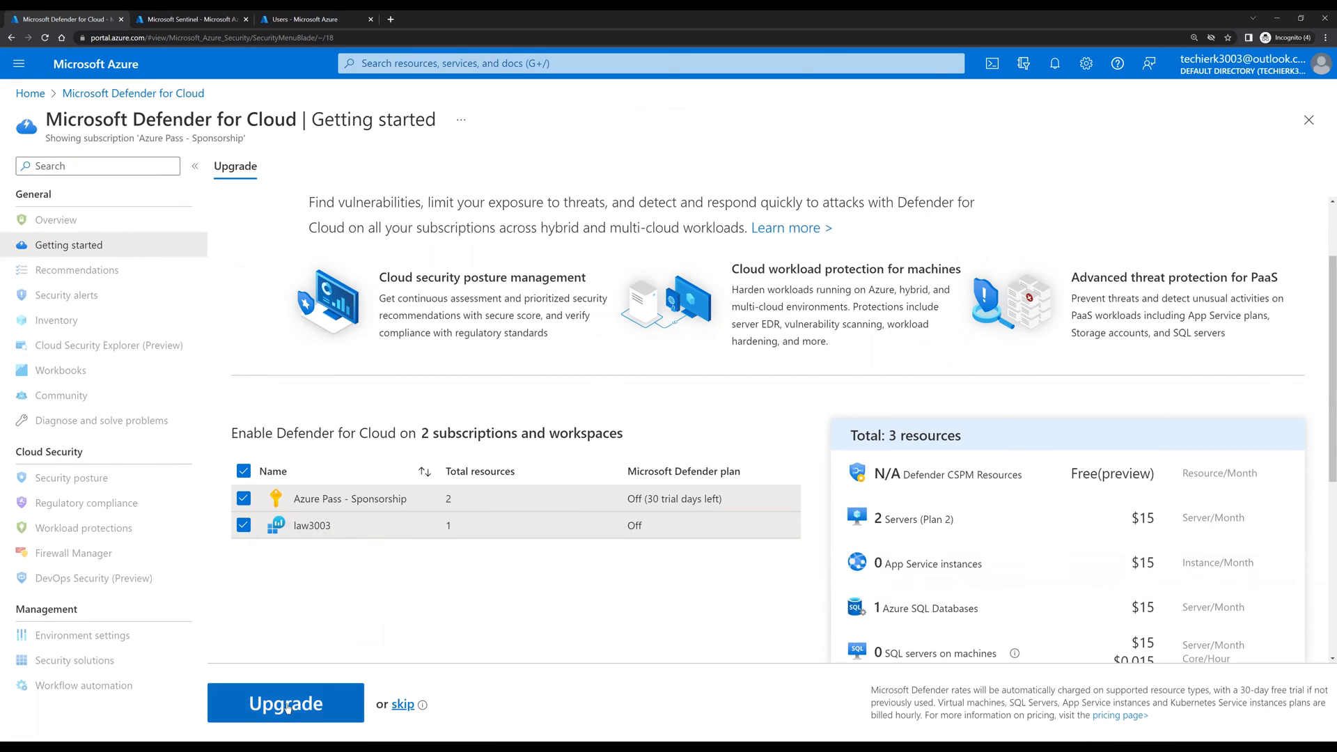
{"action": "left_click", "coordinate": [285, 703]}
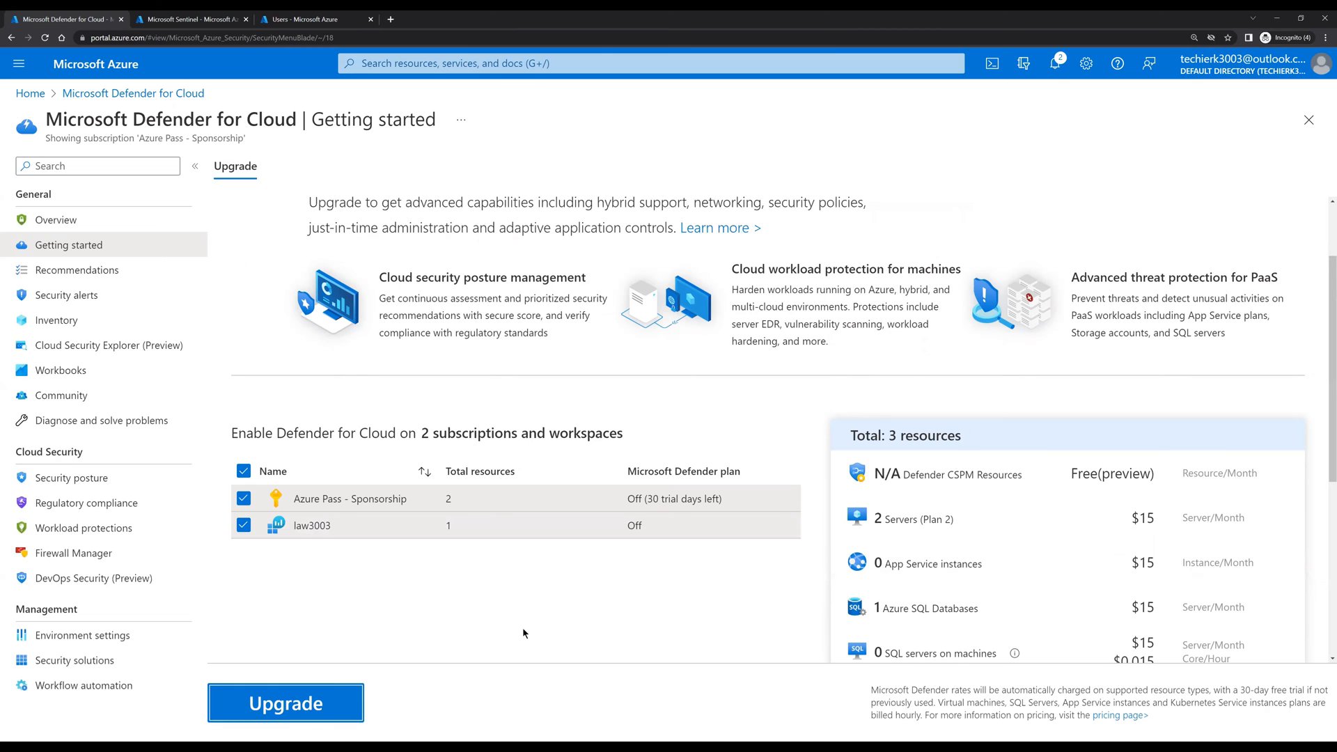
{"action": "mouse_move", "coordinate": [276, 533]}
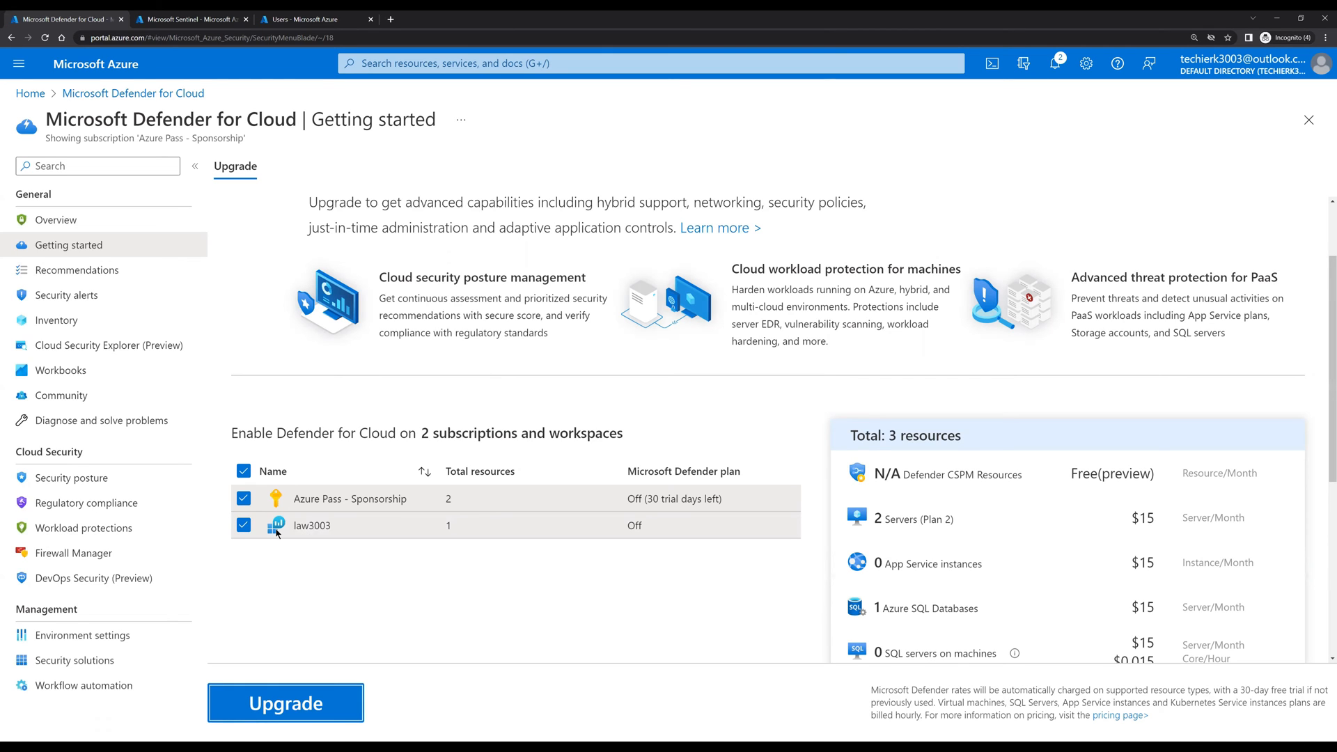
{"action": "mouse_move", "coordinate": [127, 580]}
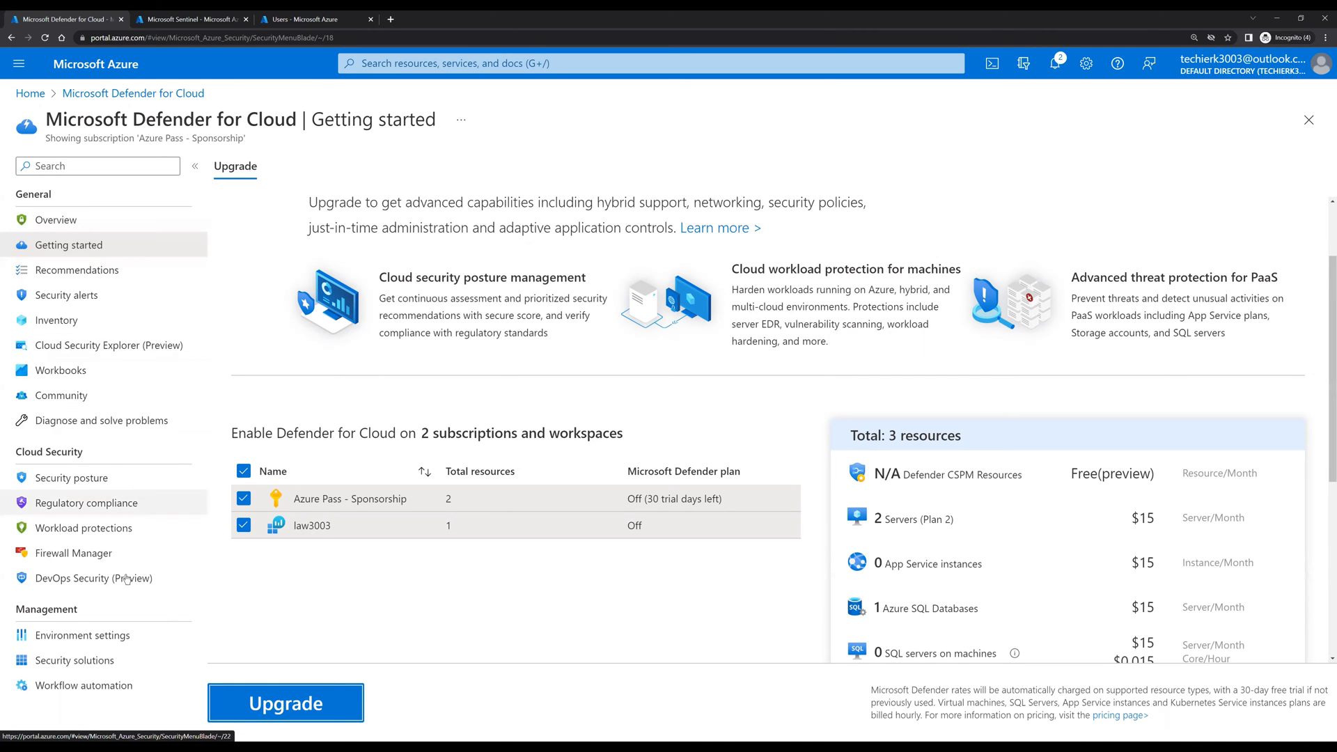
{"action": "mouse_move", "coordinate": [196, 616]}
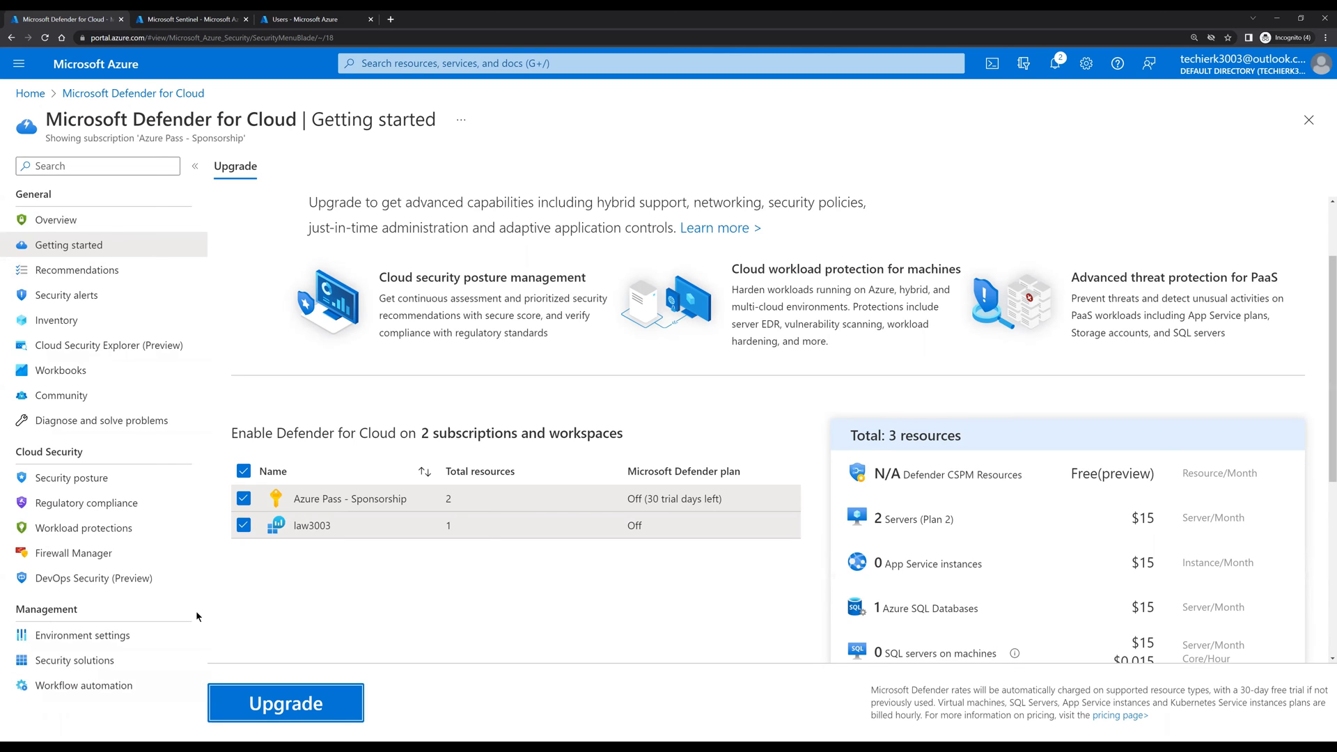
{"action": "left_click", "coordinate": [285, 703]}
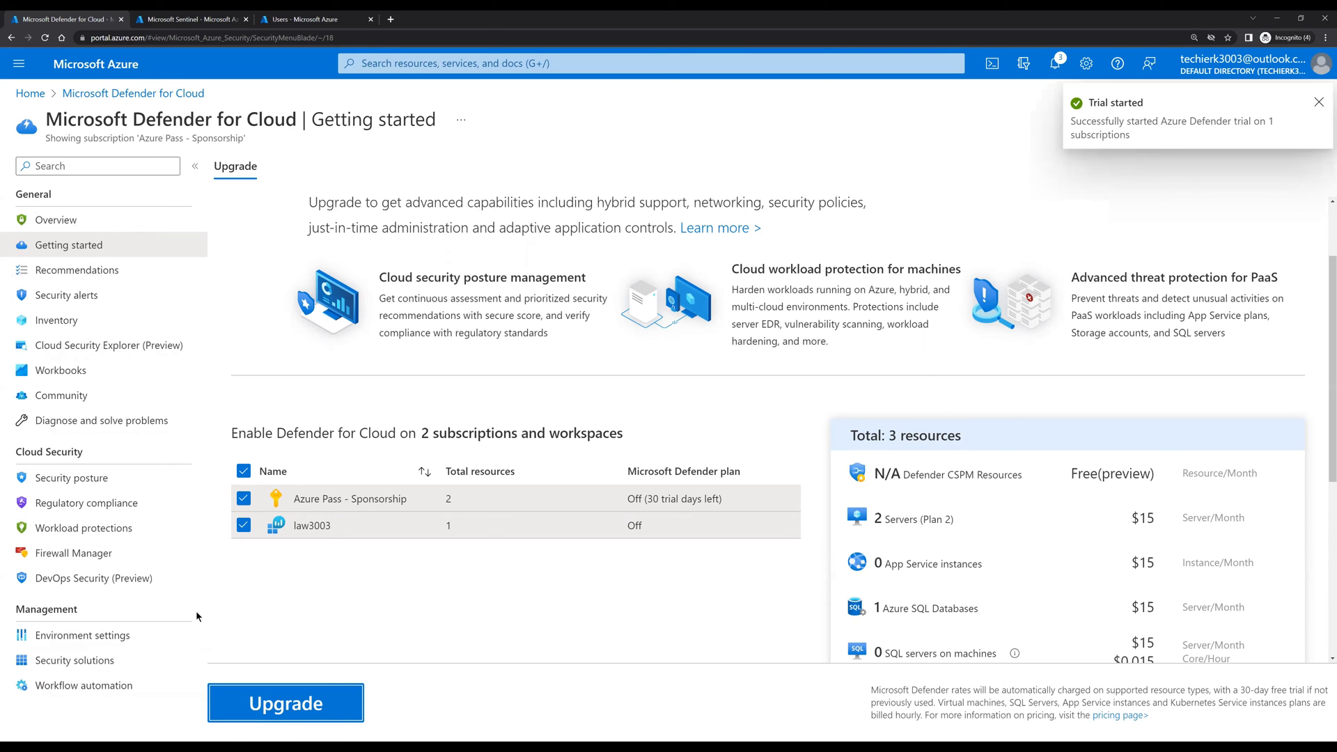
{"action": "mouse_move", "coordinate": [110, 265]}
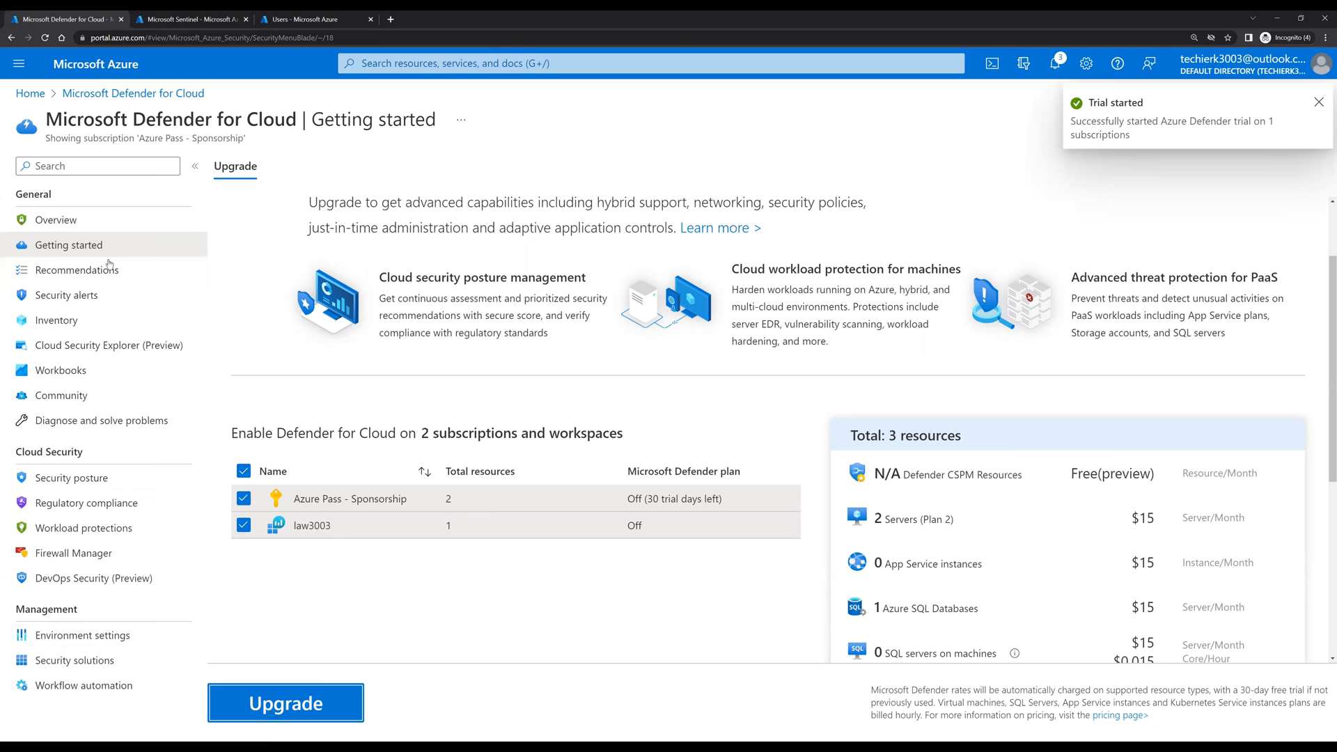
{"action": "mouse_move", "coordinate": [1083, 213]}
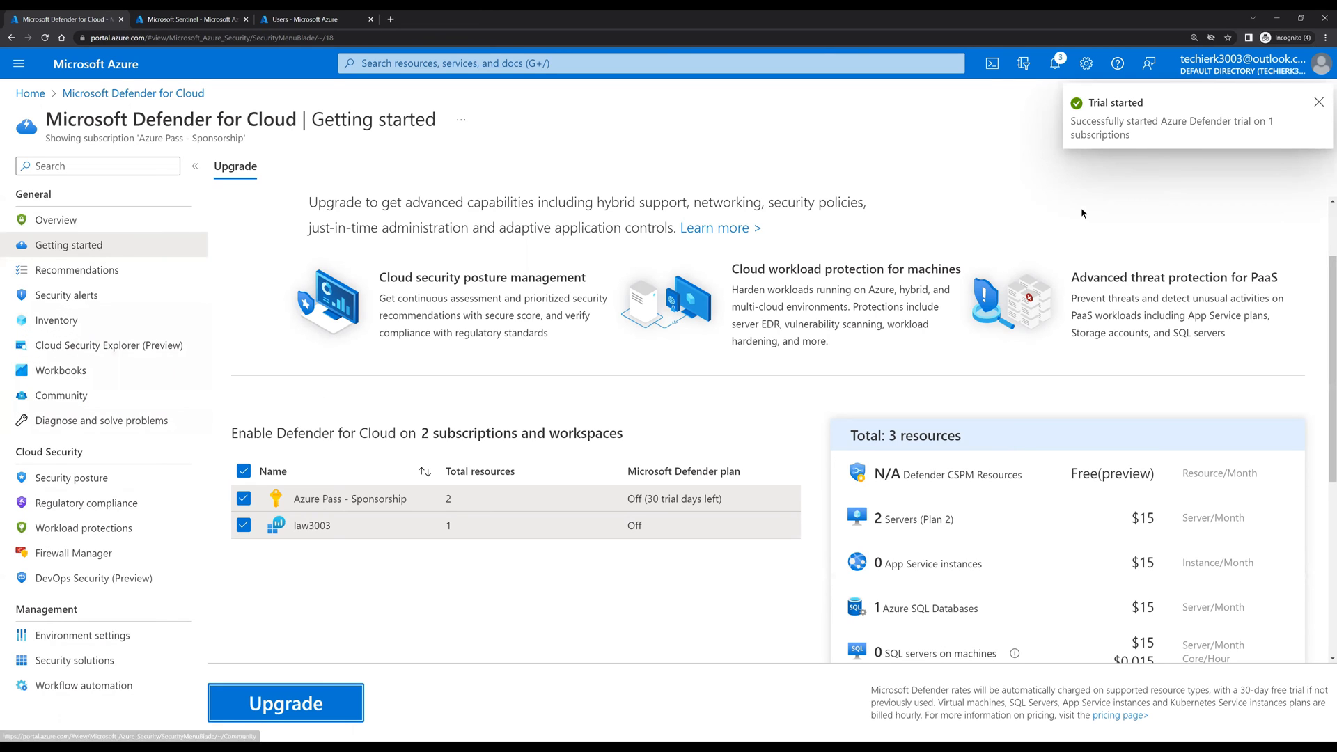
{"action": "left_click", "coordinate": [1055, 63]}
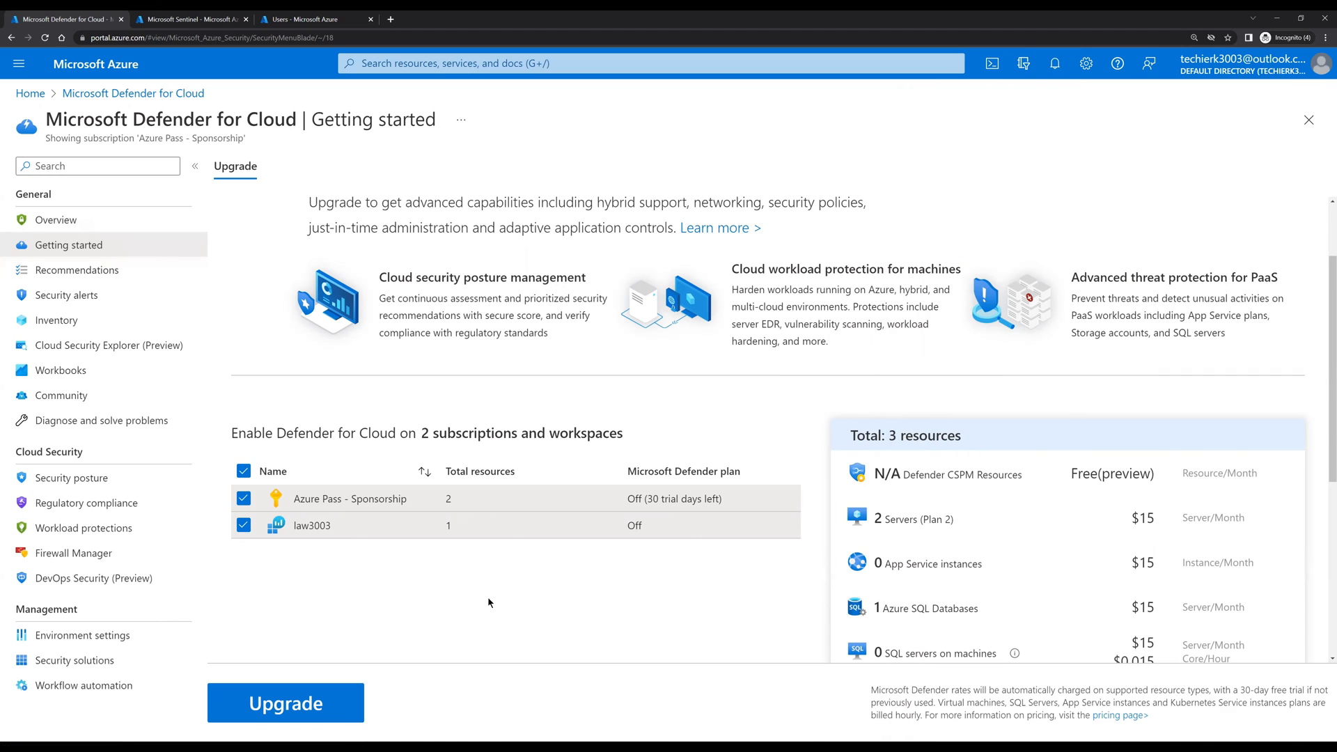
{"action": "left_click", "coordinate": [56, 220]}
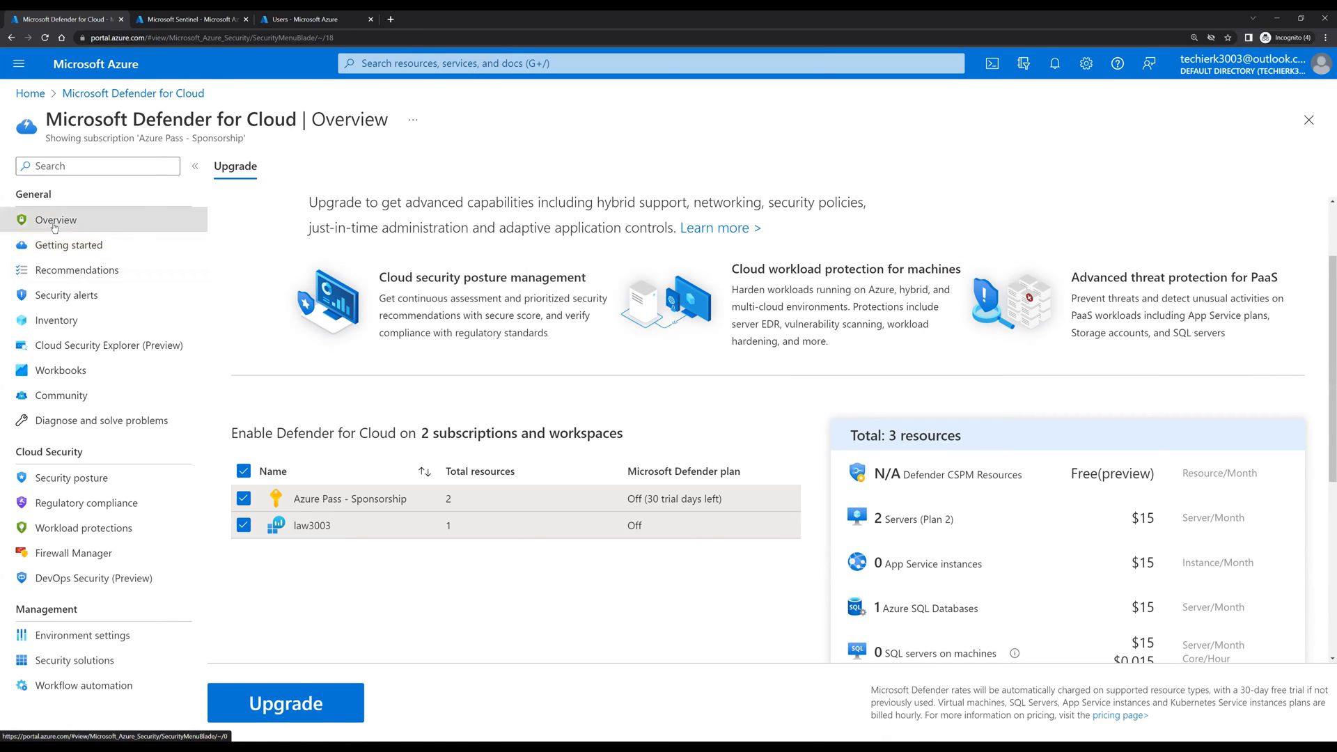
- Open Defender for Cloud's Overview, showing one subscription and a 0% secure score
{"action": "left_click", "coordinate": [56, 220]}
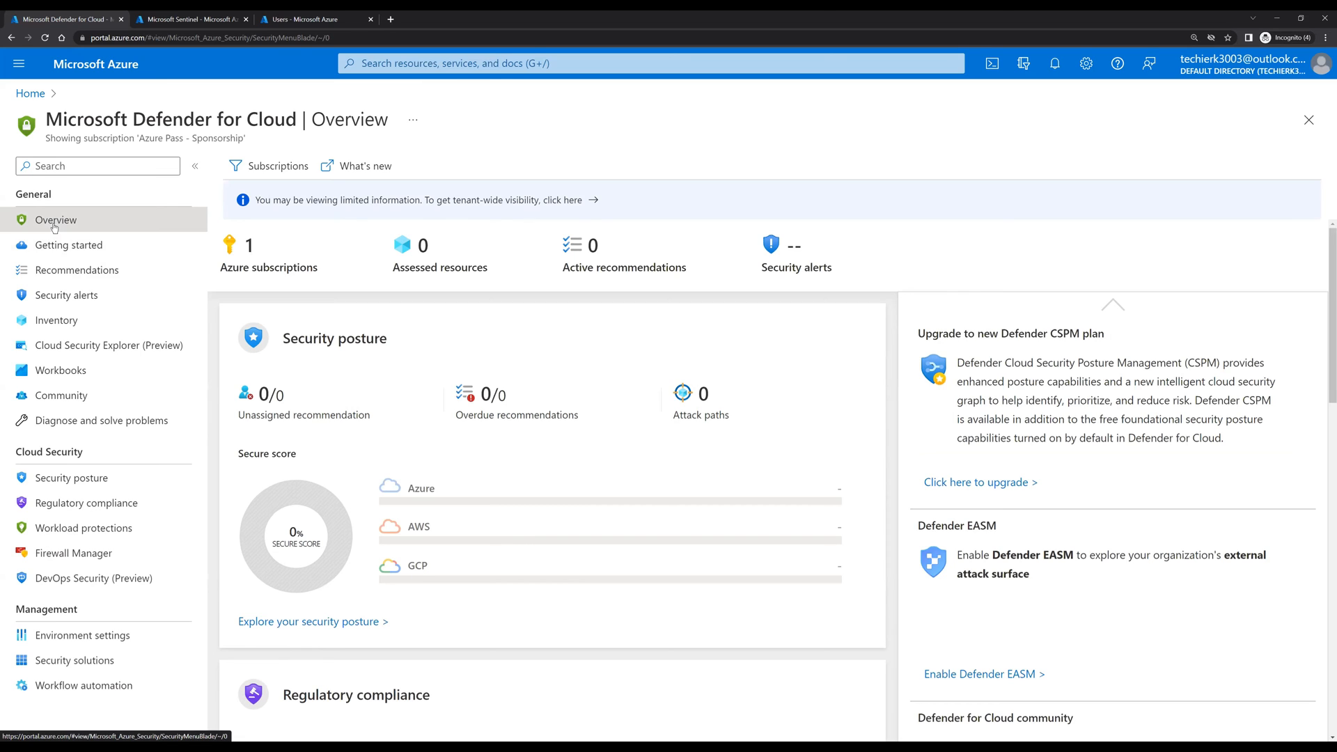
{"action": "mouse_move", "coordinate": [203, 459]}
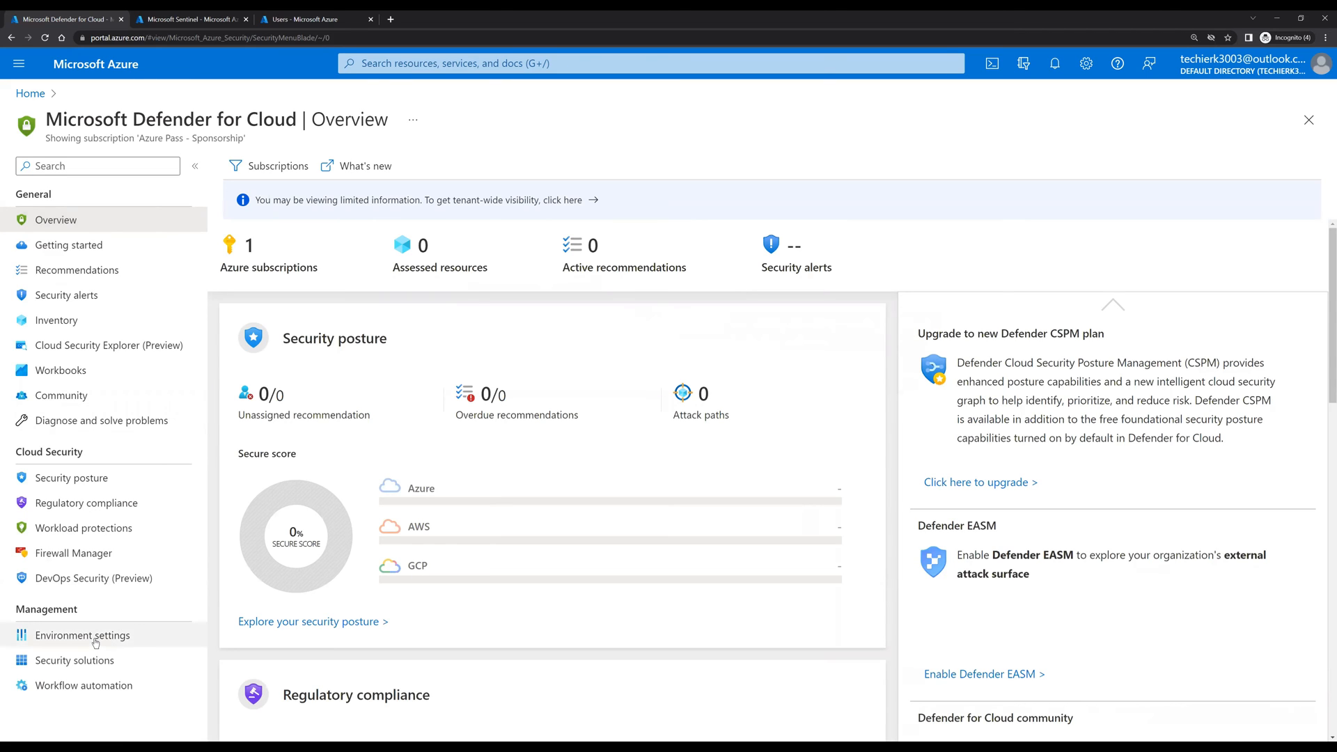
- Open Environment settings and expand the Azure Pass - Sponsorship subscription entry
{"action": "left_click", "coordinate": [82, 635]}
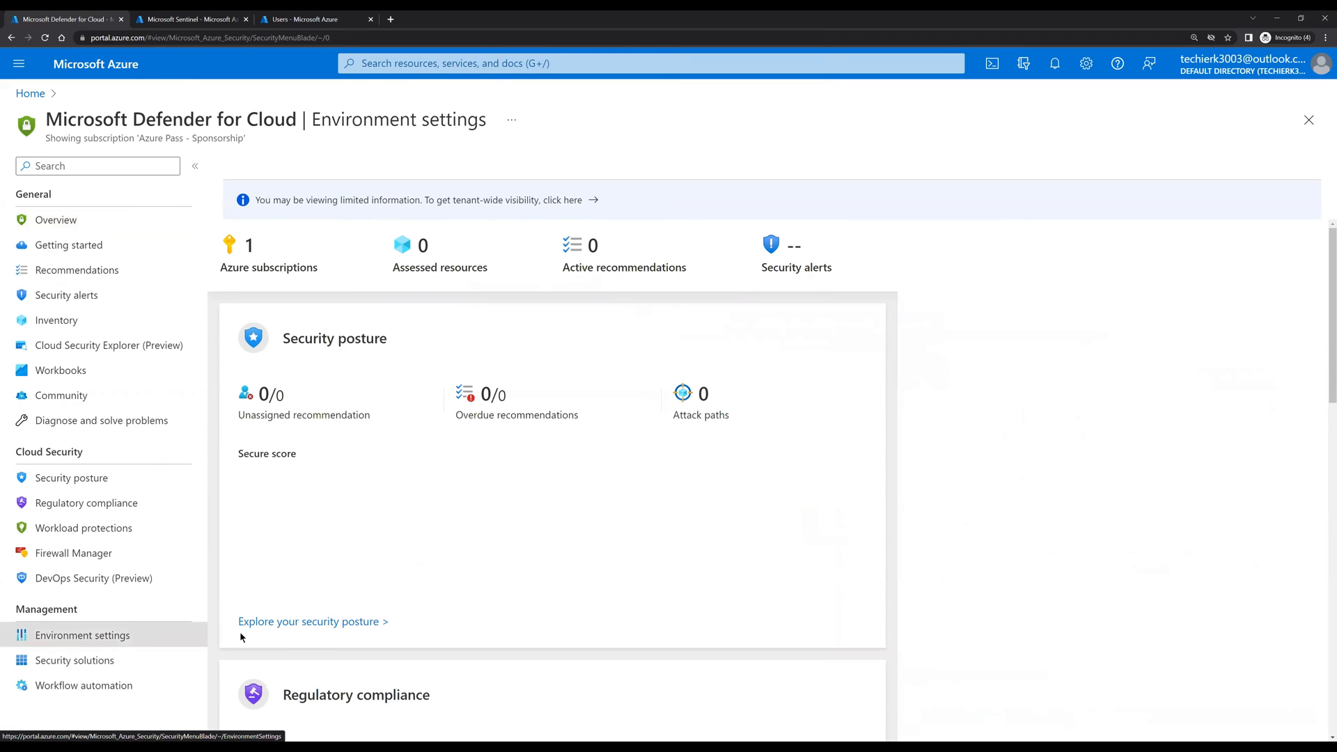
{"action": "left_click", "coordinate": [82, 635]}
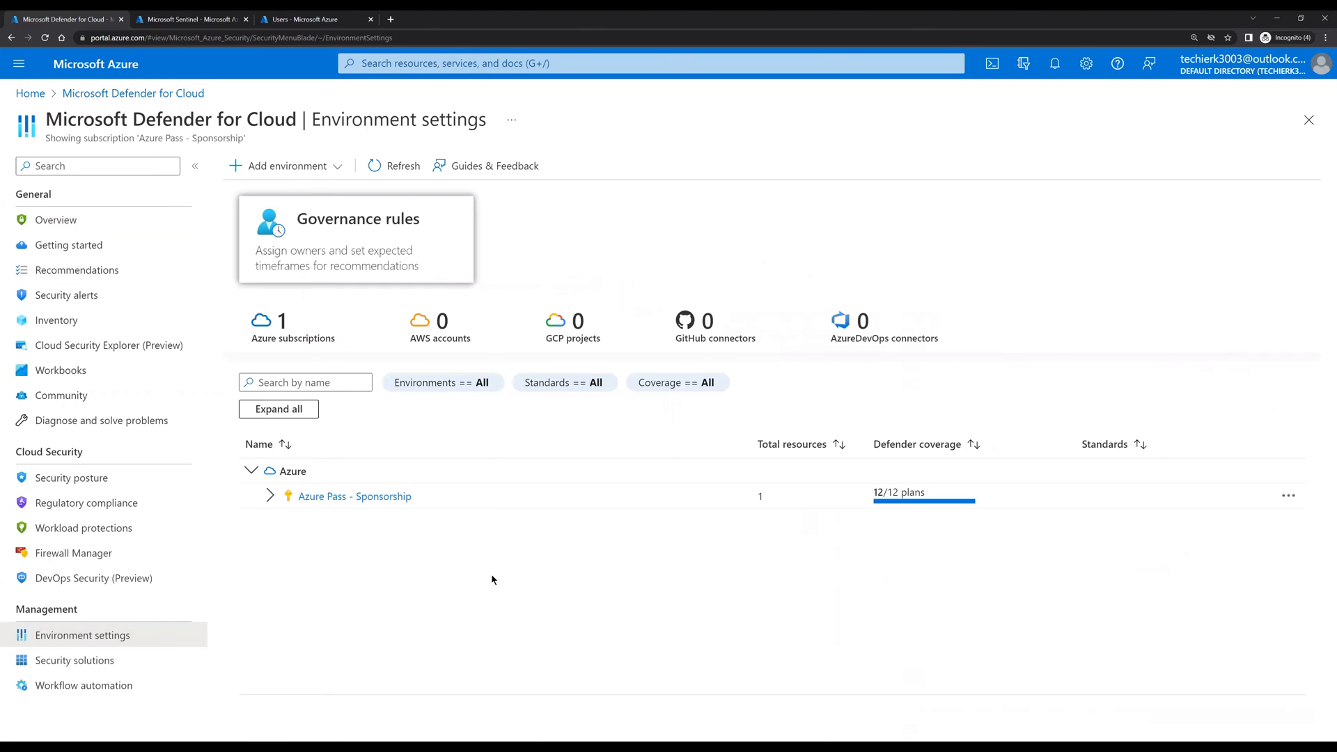
{"action": "mouse_move", "coordinate": [316, 551]}
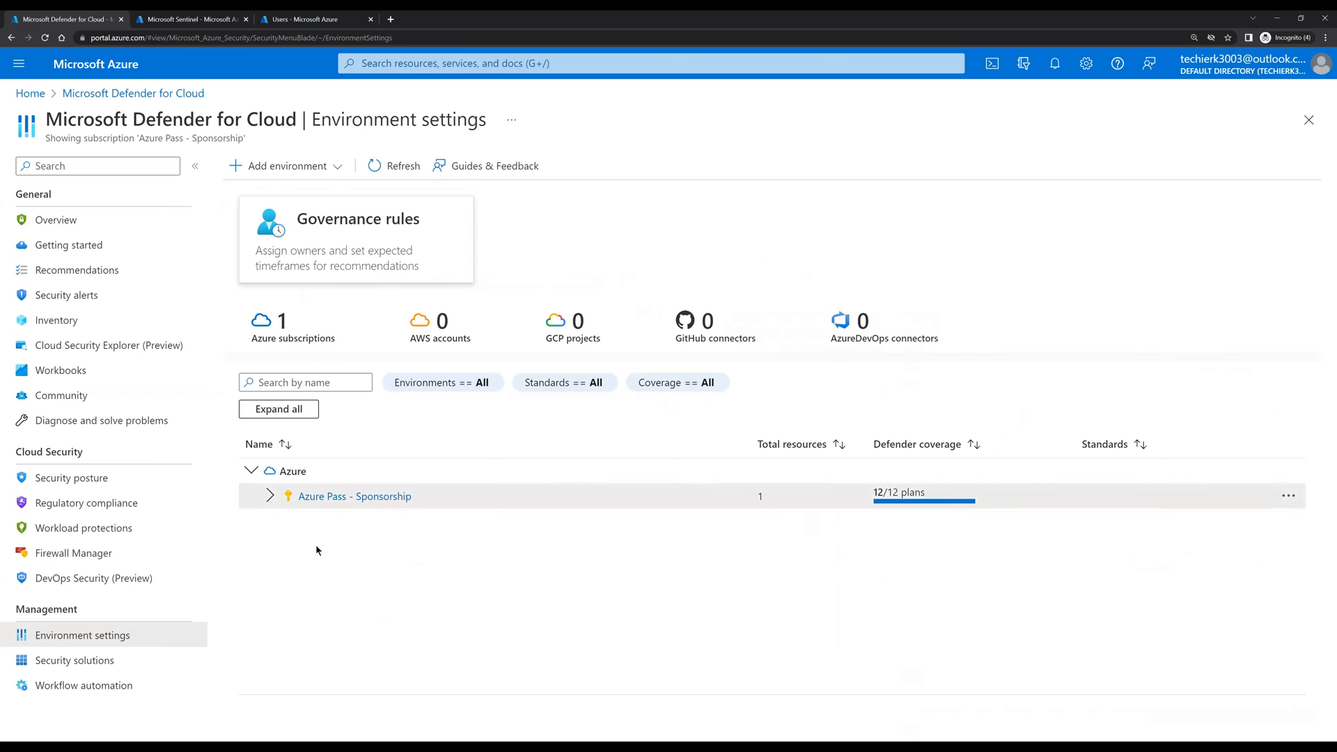
{"action": "left_click", "coordinate": [269, 495]}
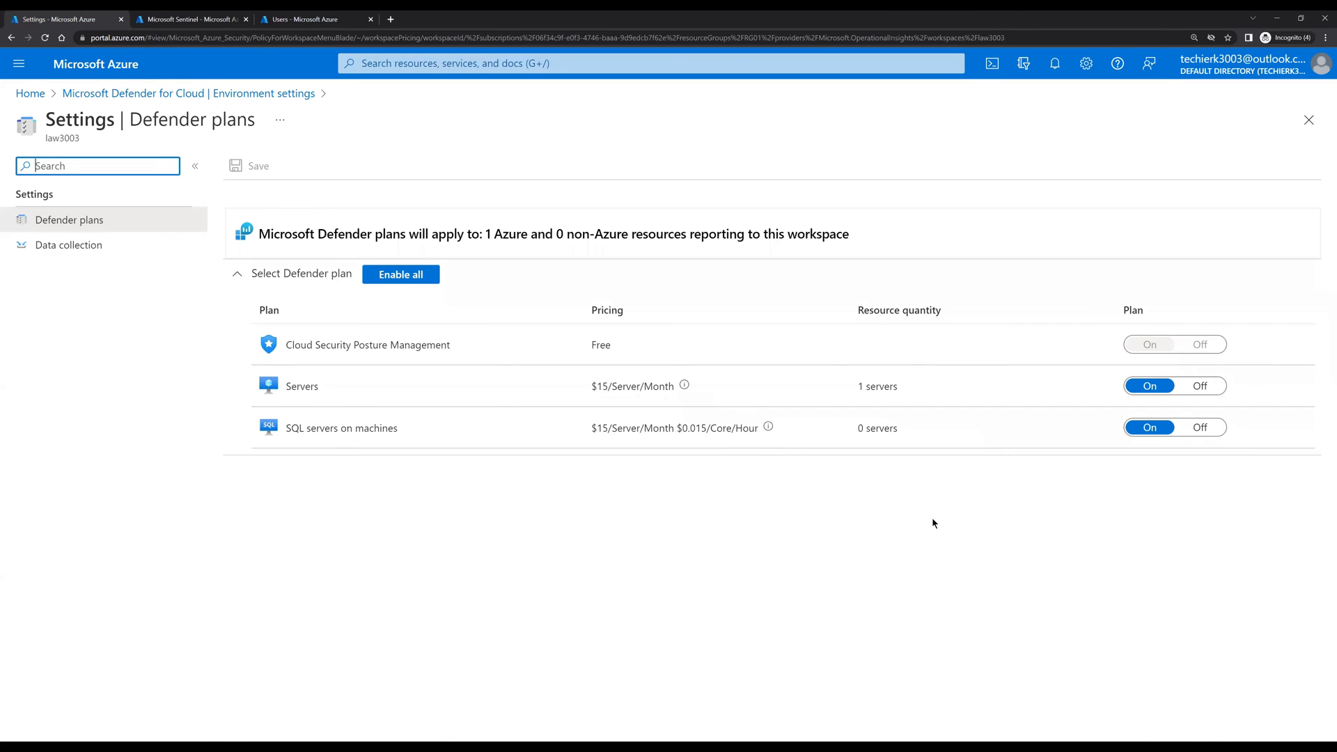
{"action": "mouse_move", "coordinate": [745, 494]}
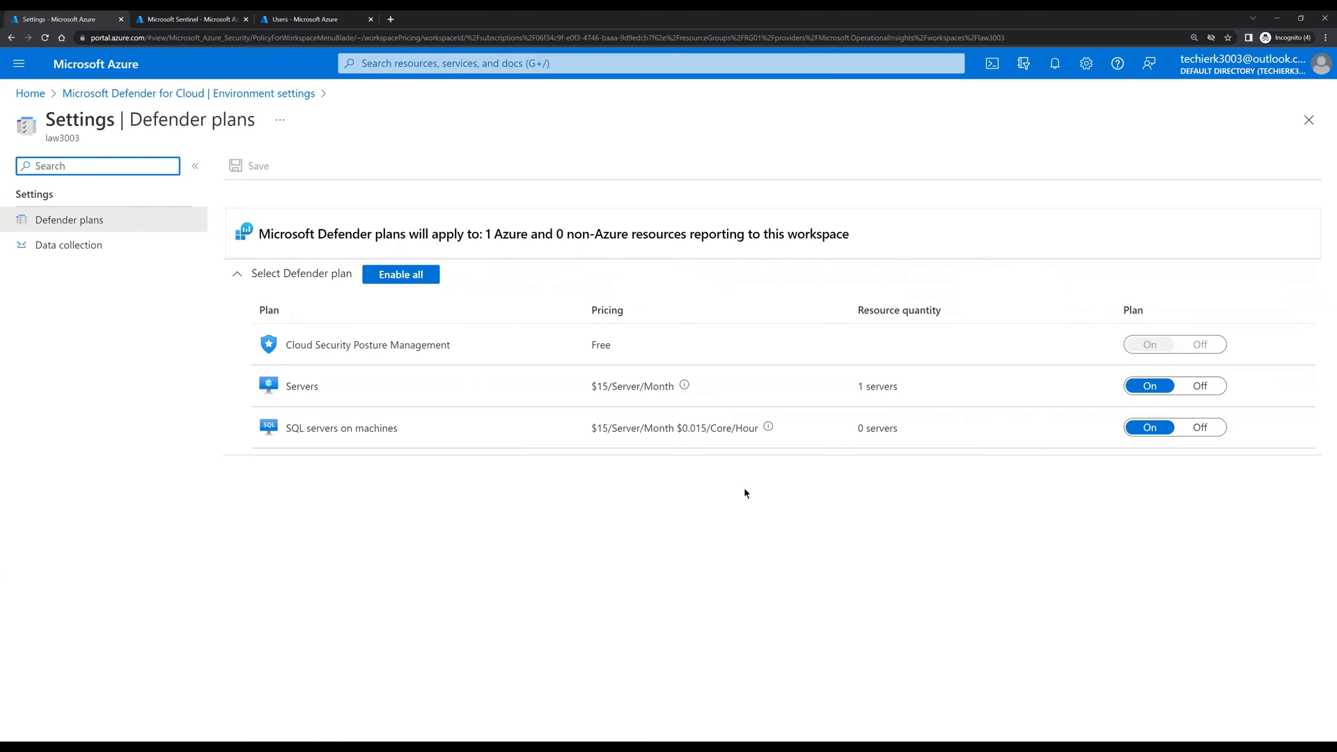
{"action": "mouse_move", "coordinate": [854, 372]}
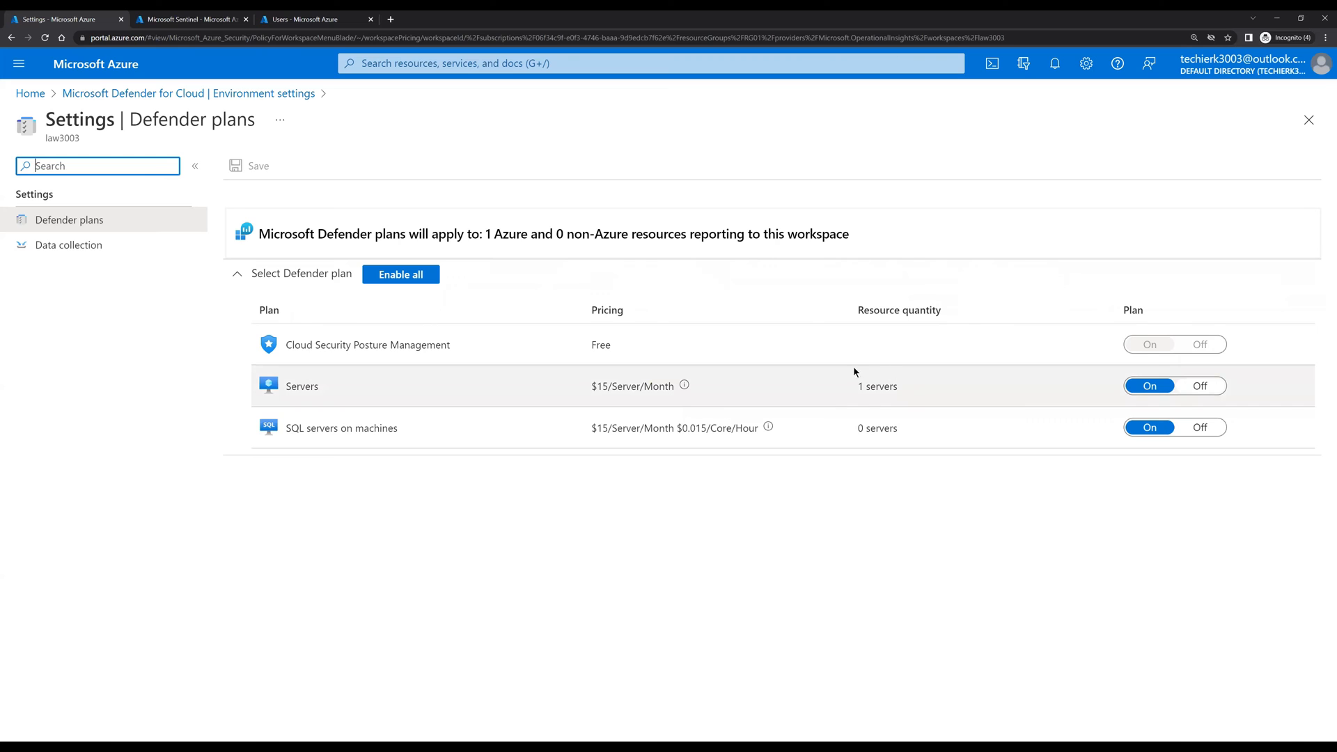
{"action": "mouse_move", "coordinate": [930, 383]}
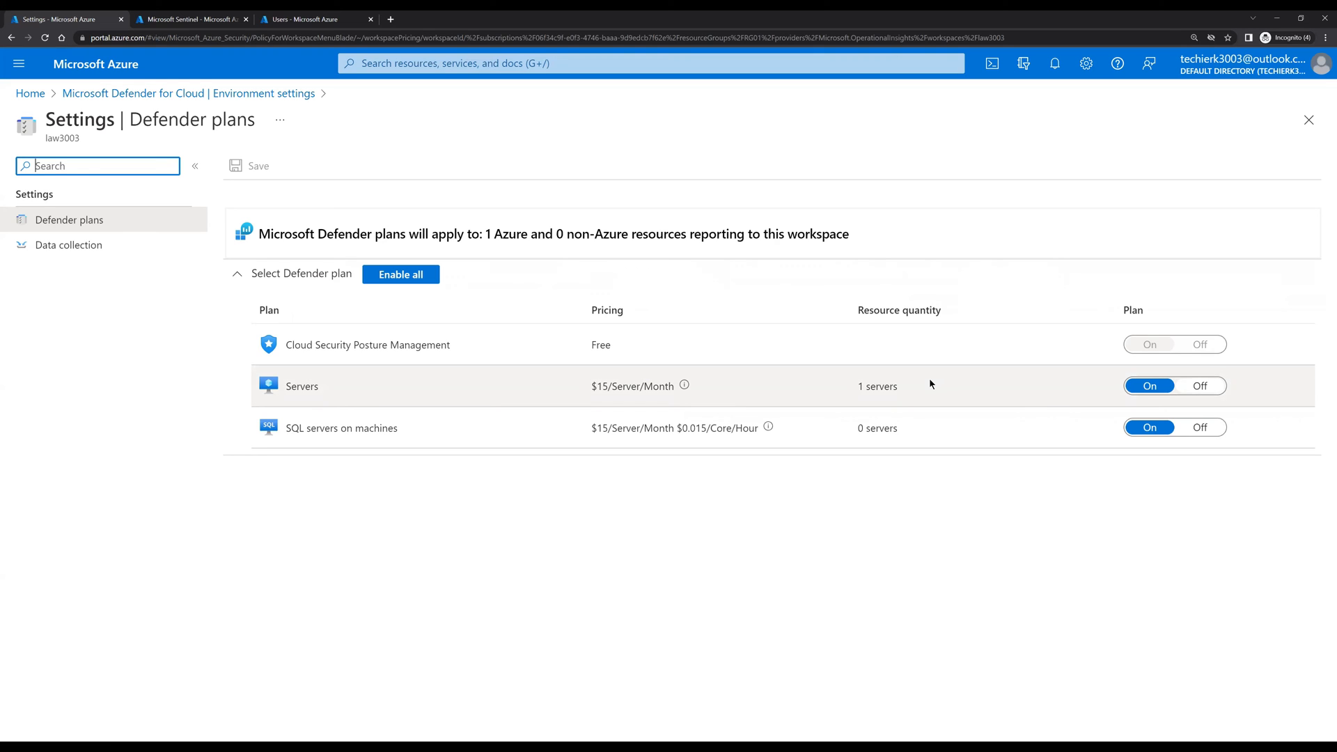
{"action": "mouse_move", "coordinate": [391, 432]}
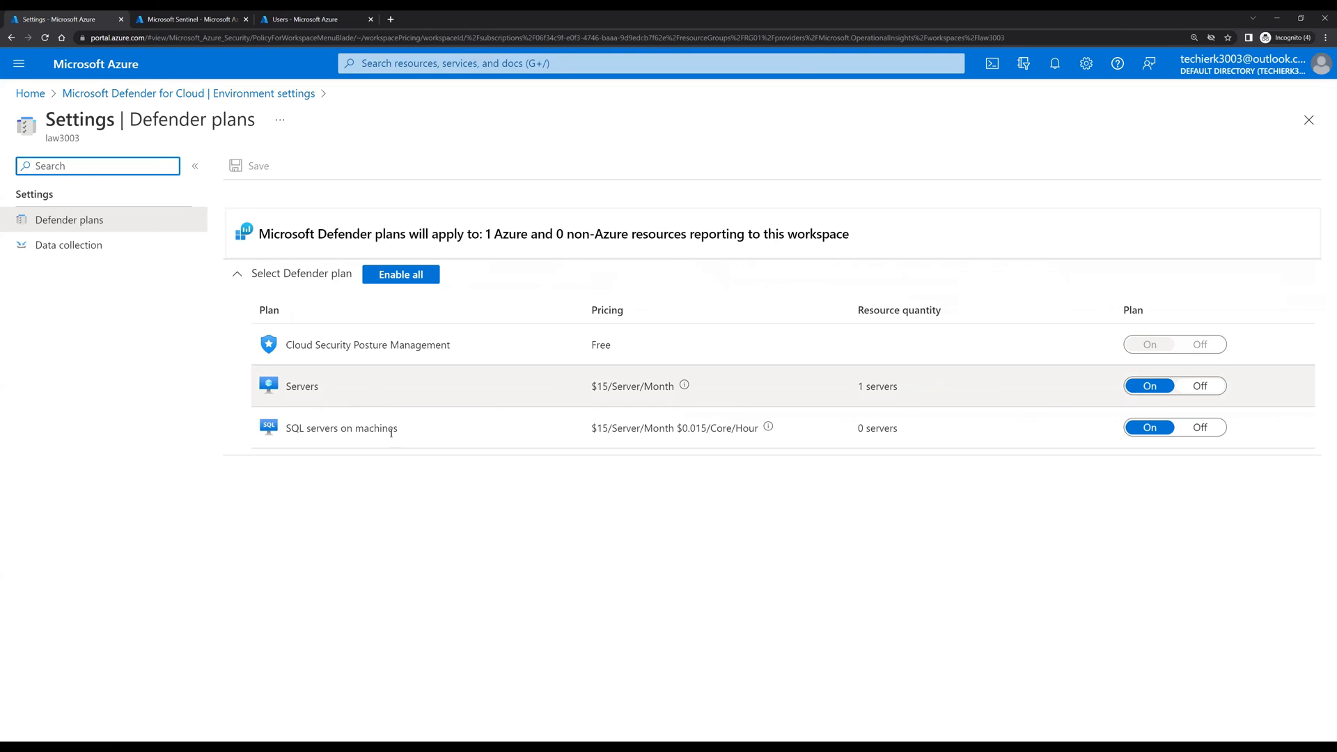
{"action": "mouse_move", "coordinate": [525, 551]}
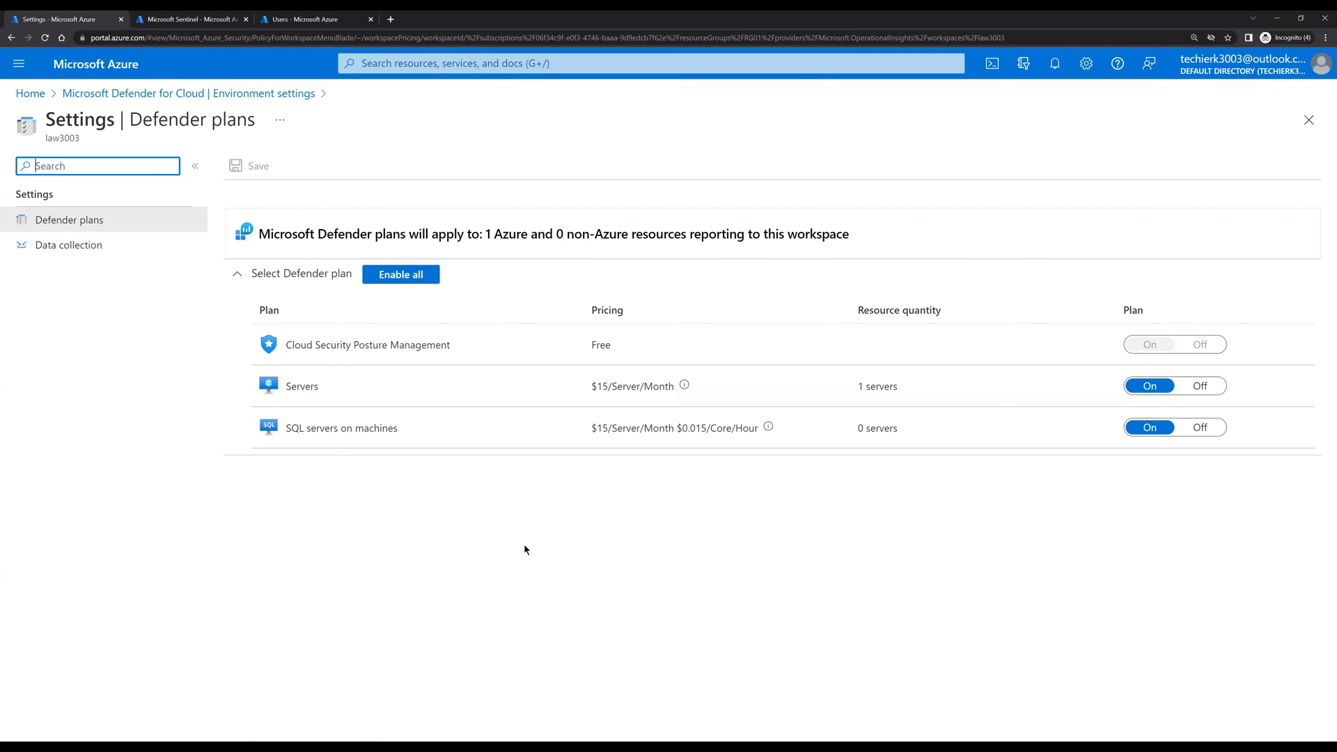
{"action": "mouse_move", "coordinate": [916, 469]}
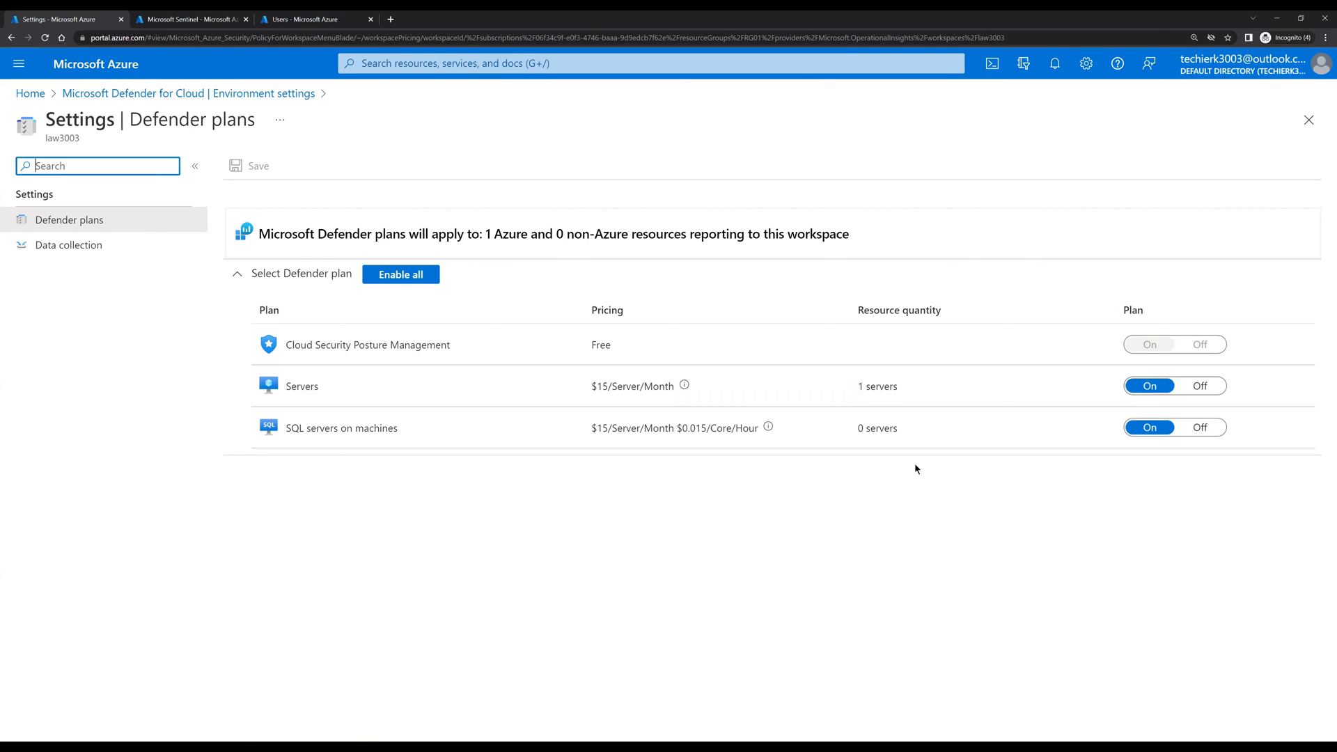
{"action": "mouse_move", "coordinate": [909, 460]}
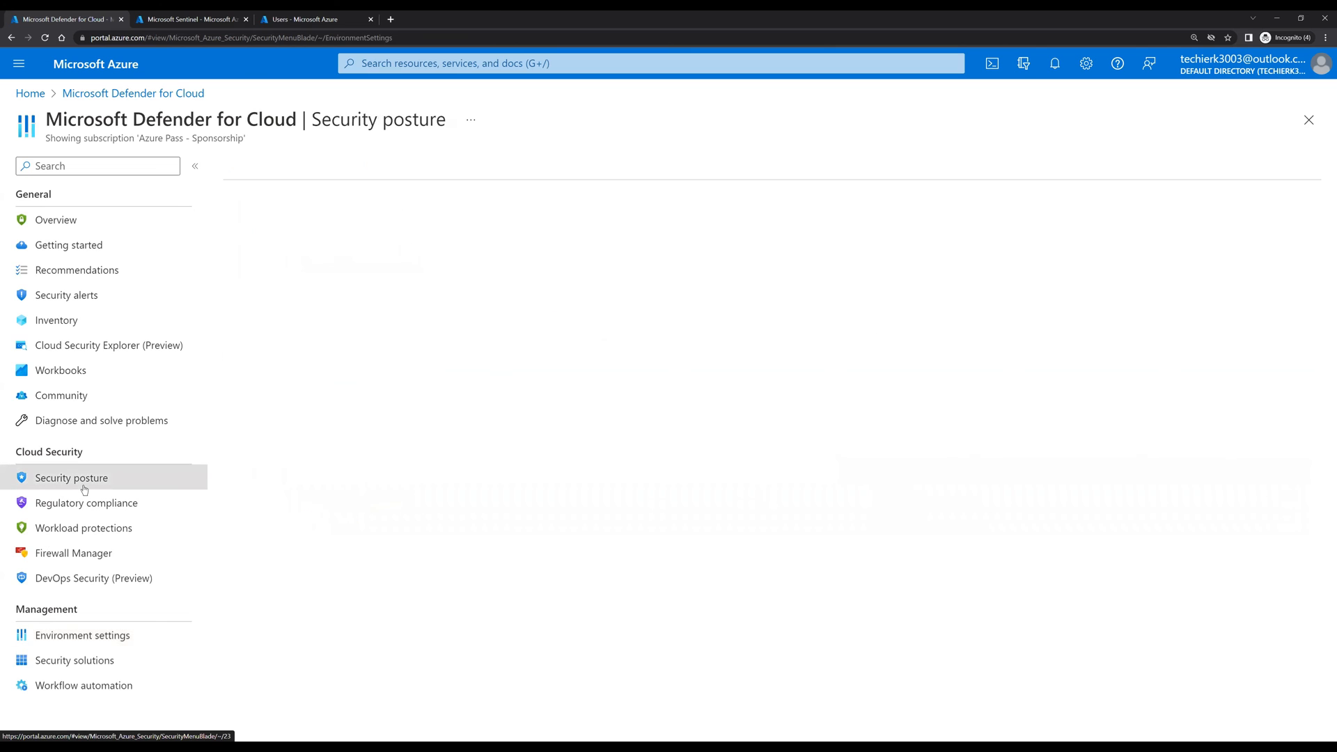
- Review Security posture (3 of 4 resources unhealthy), then go to Recommendations
{"action": "left_click", "coordinate": [72, 478]}
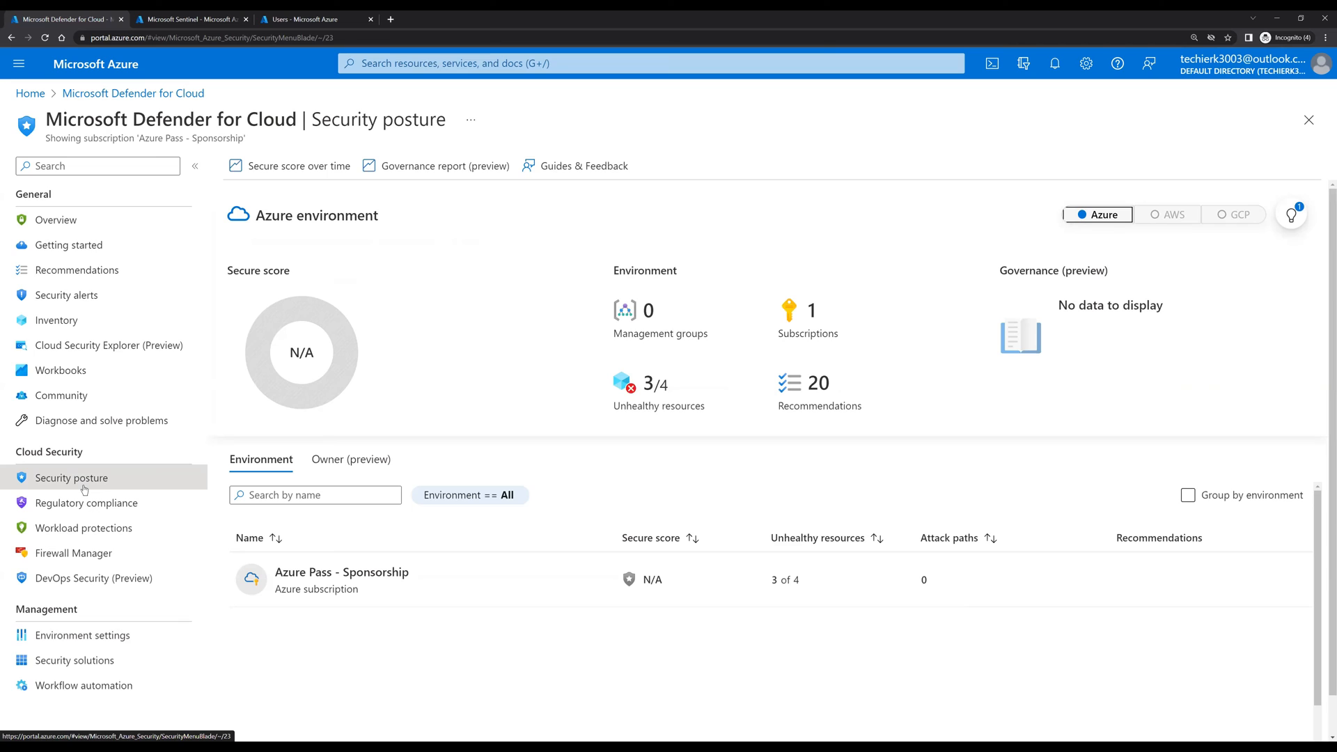
{"action": "left_click", "coordinate": [76, 270]}
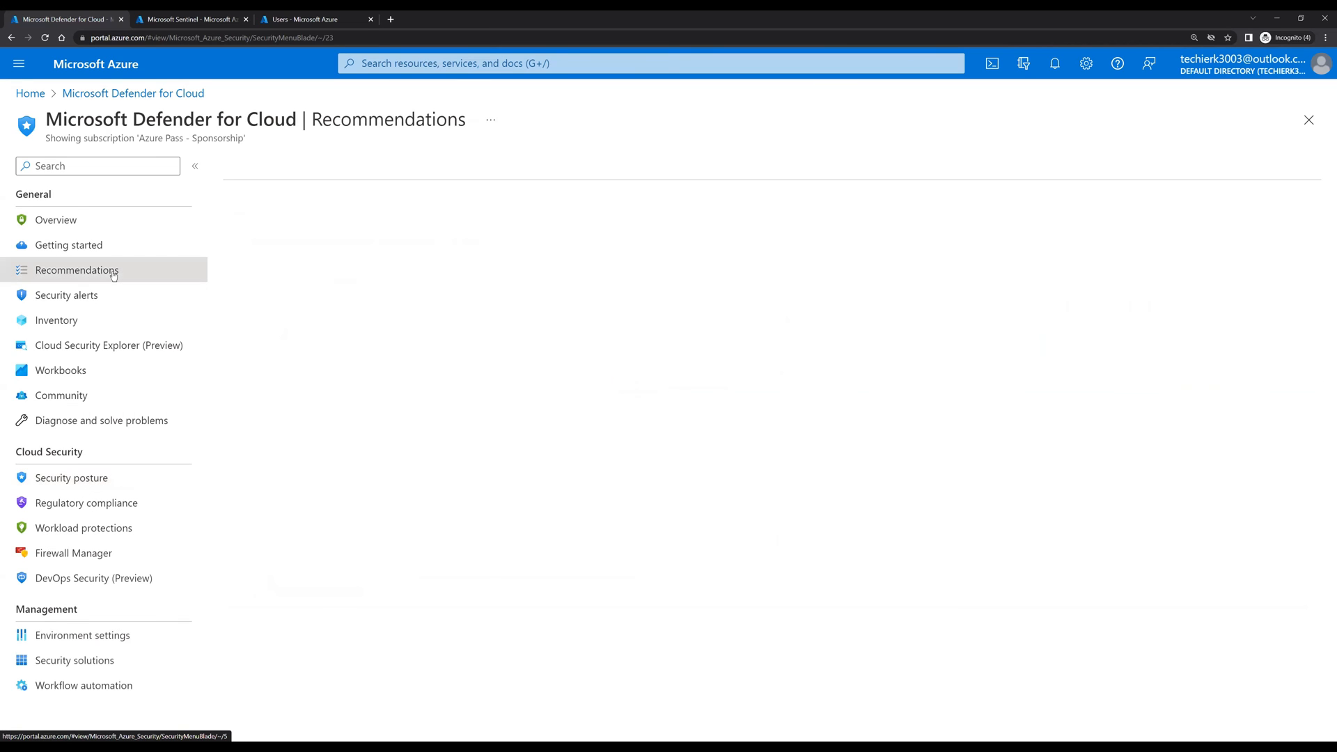
- Open Recommendations and scroll the severity-ranked list of 12 active high items
{"action": "left_click", "coordinate": [77, 269]}
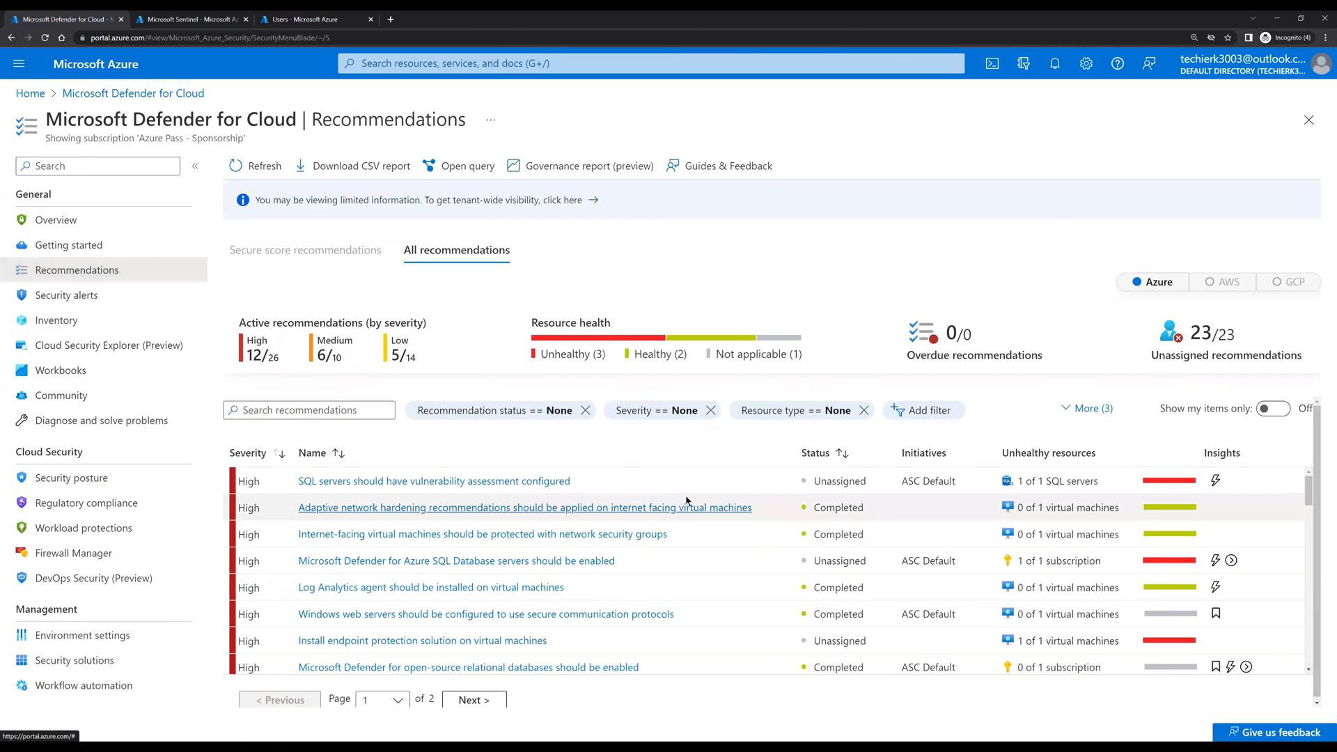
{"action": "mouse_move", "coordinate": [777, 518]}
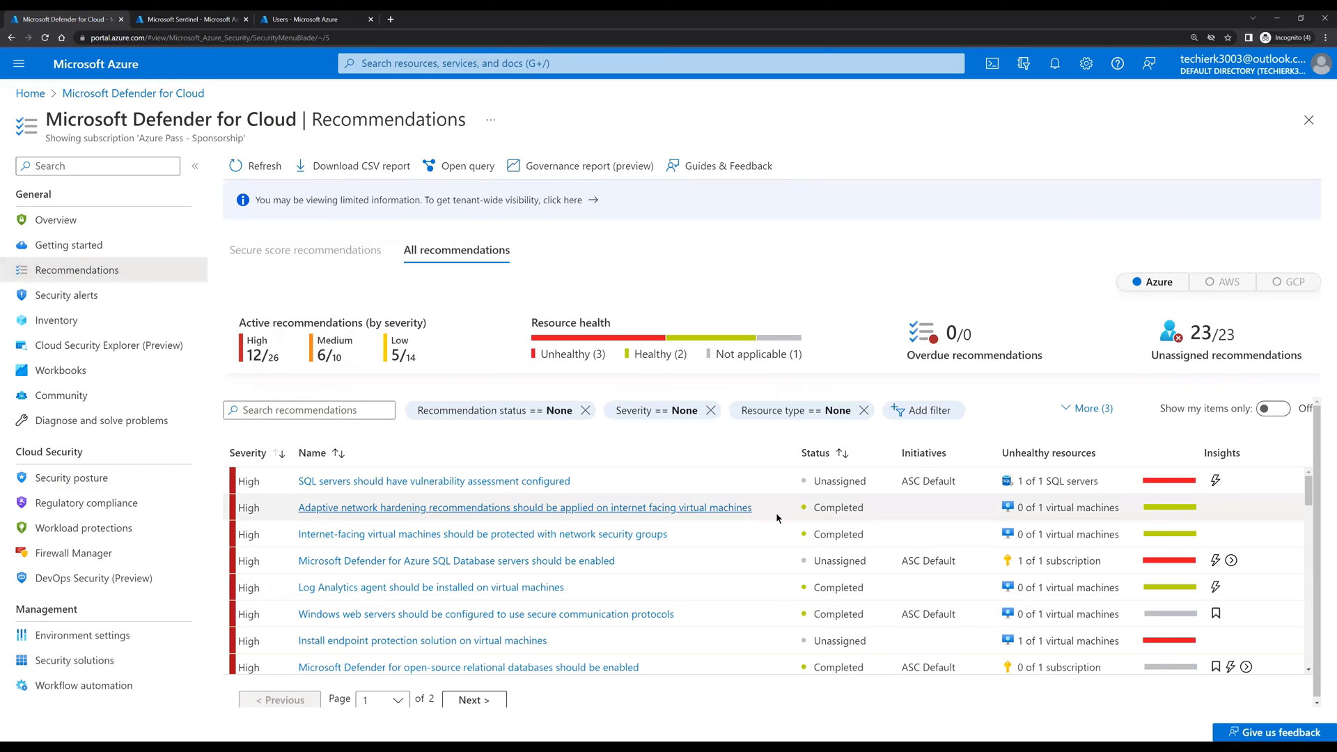
{"action": "scroll", "scroll_direction": "down", "scroll_amount": 3}
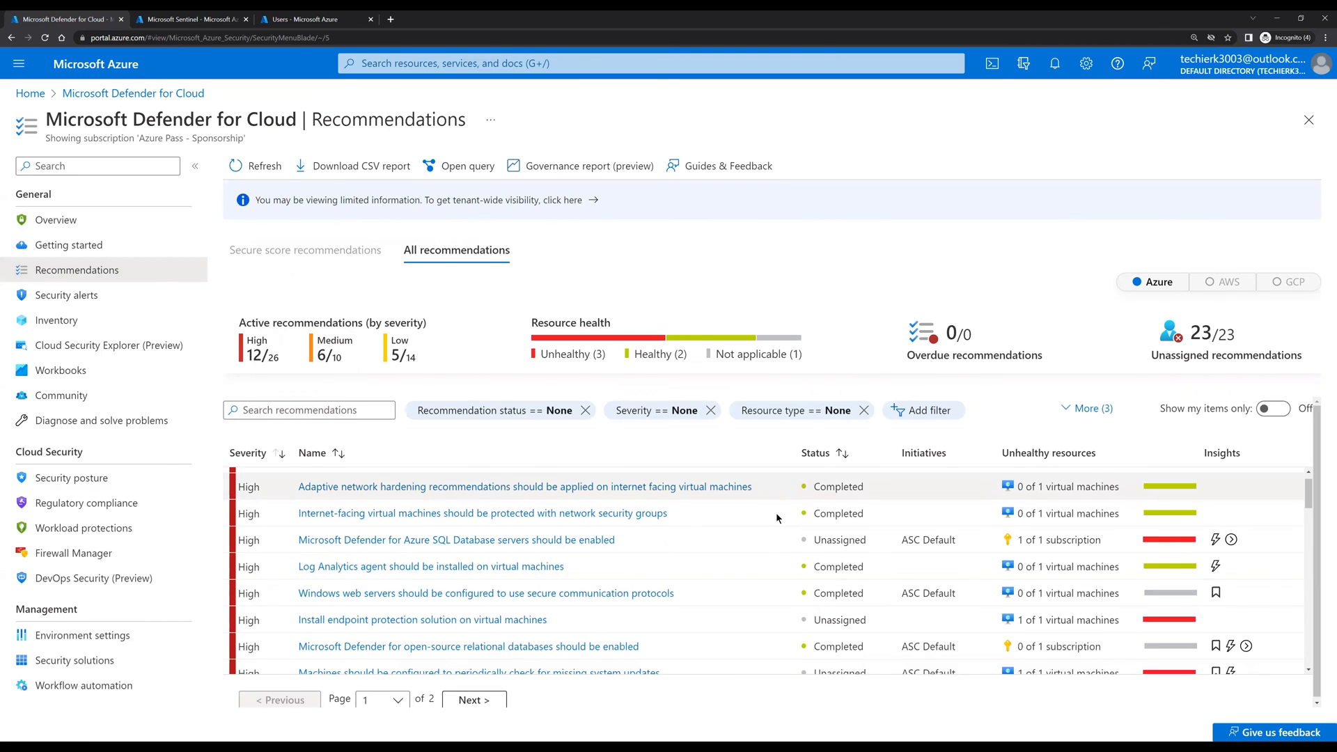
{"action": "scroll", "scroll_direction": "up", "scroll_amount": 3}
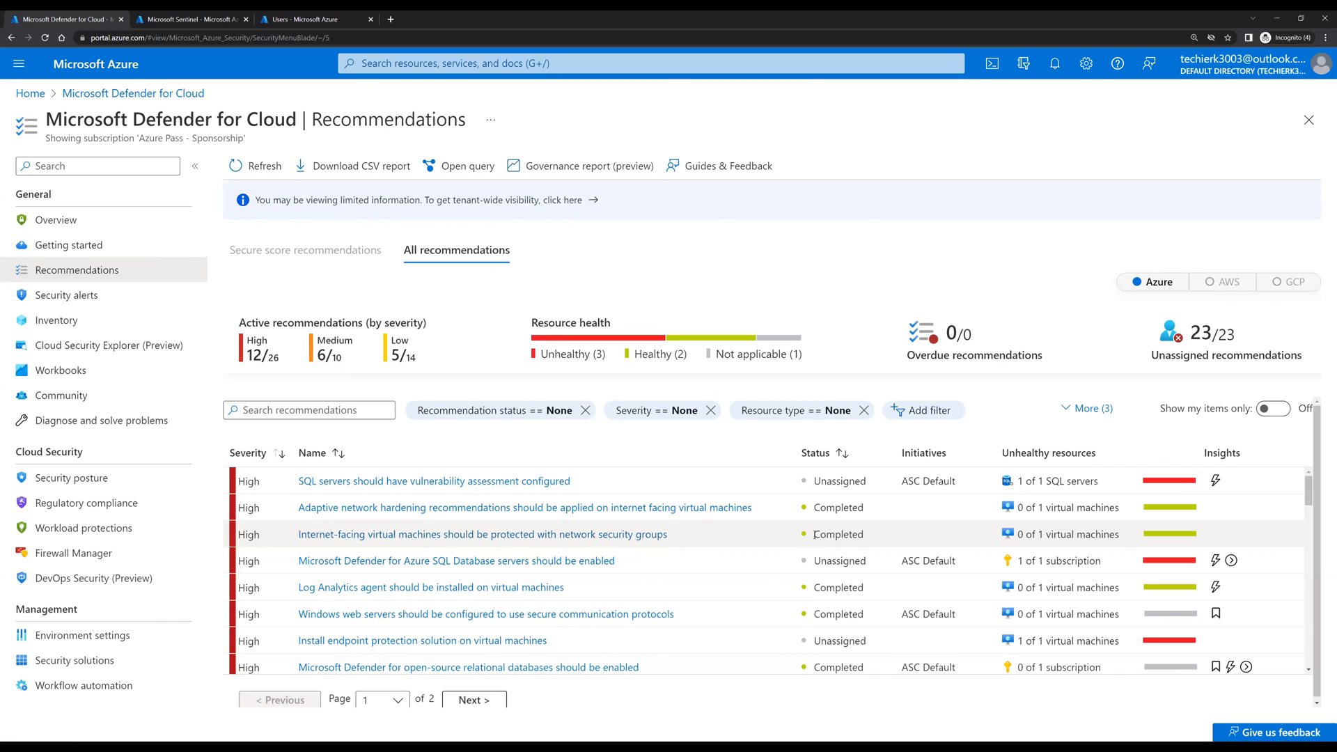
{"action": "mouse_move", "coordinate": [1204, 535]}
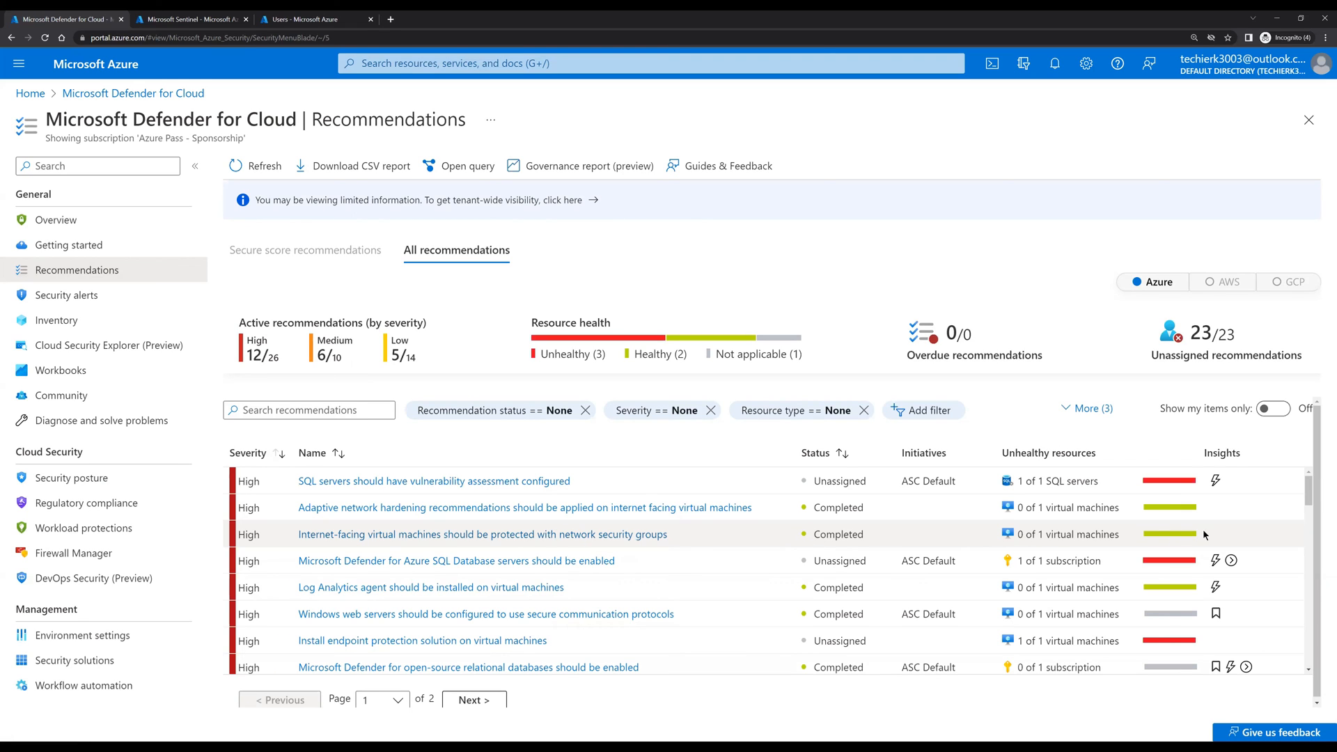
{"action": "mouse_move", "coordinate": [1151, 539]}
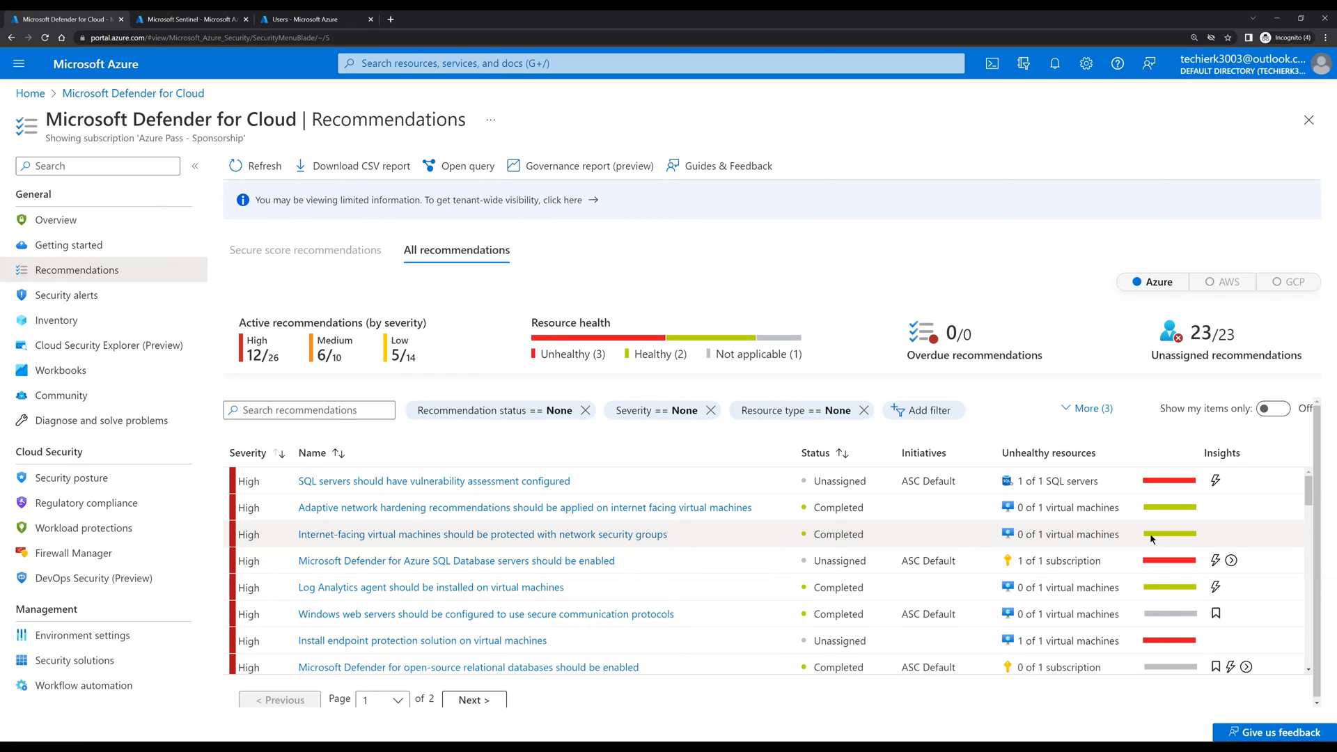
{"action": "mouse_move", "coordinate": [1168, 534]}
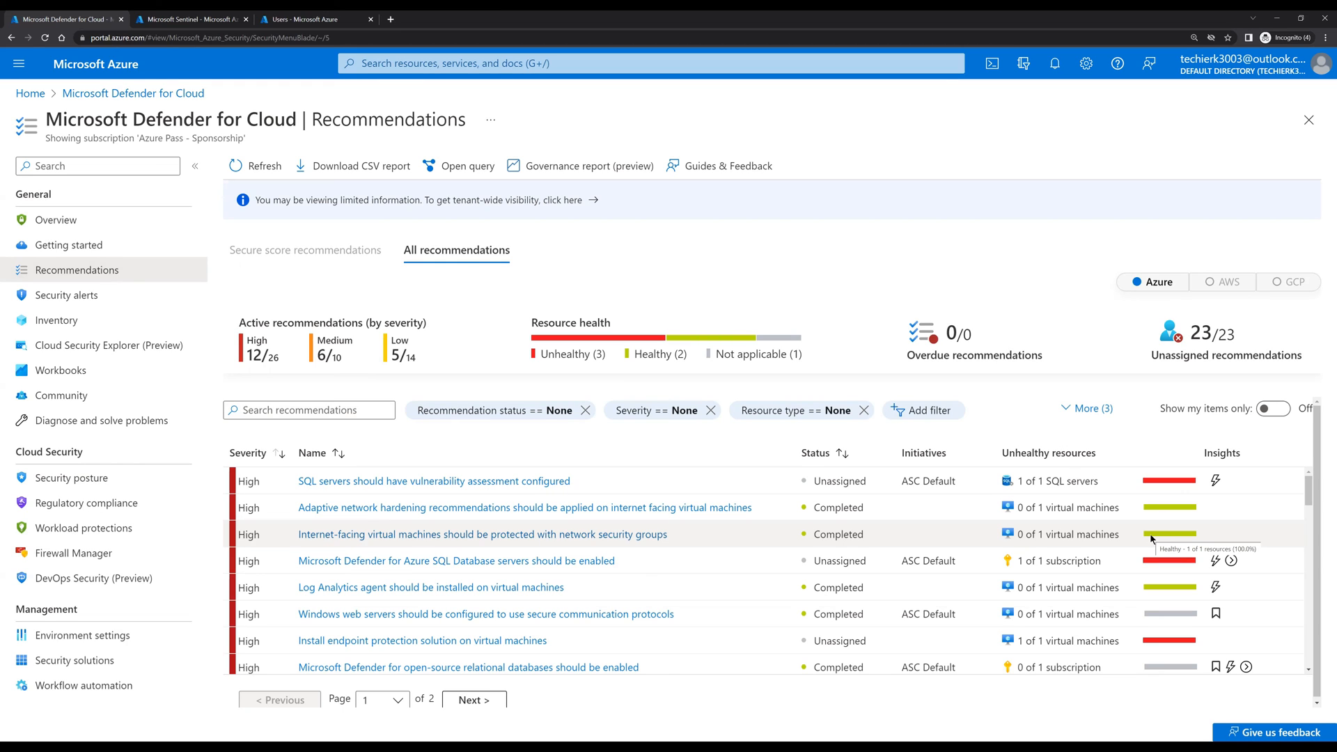
{"action": "mouse_move", "coordinate": [1159, 533]}
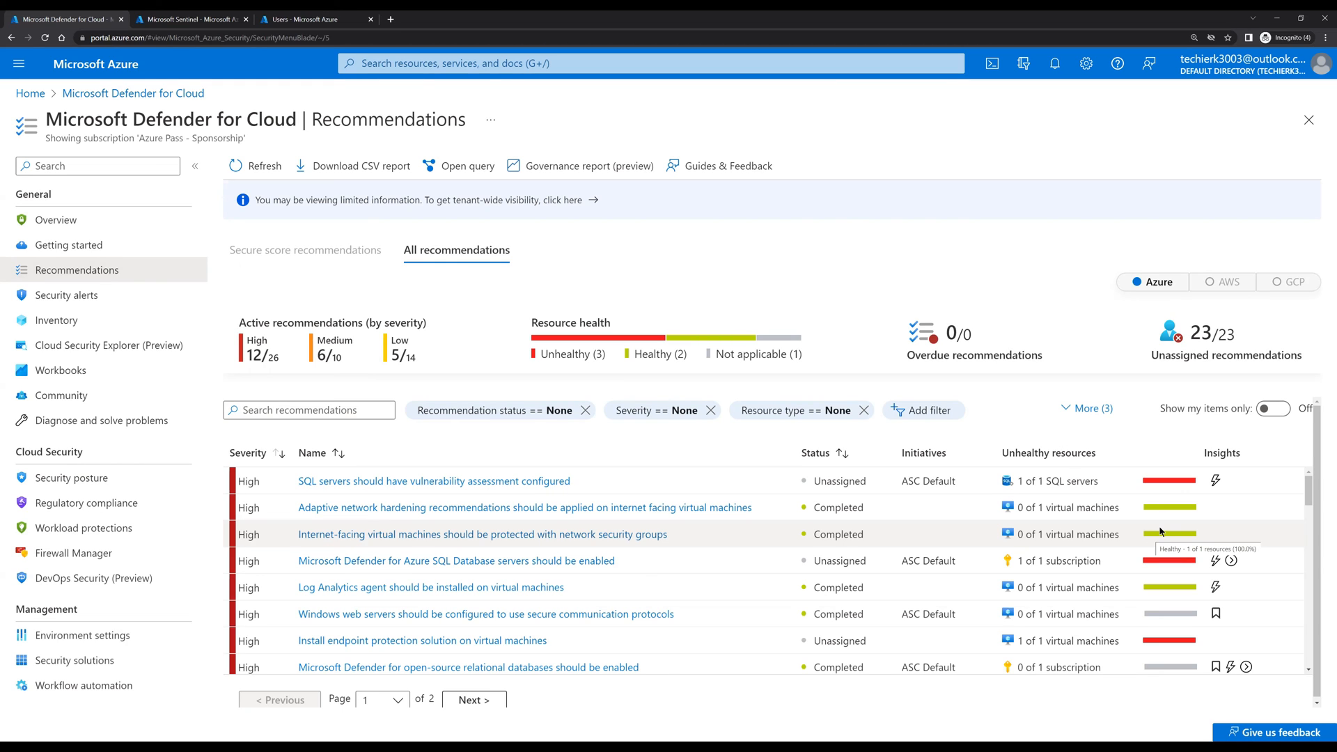
{"action": "mouse_move", "coordinate": [1159, 532]}
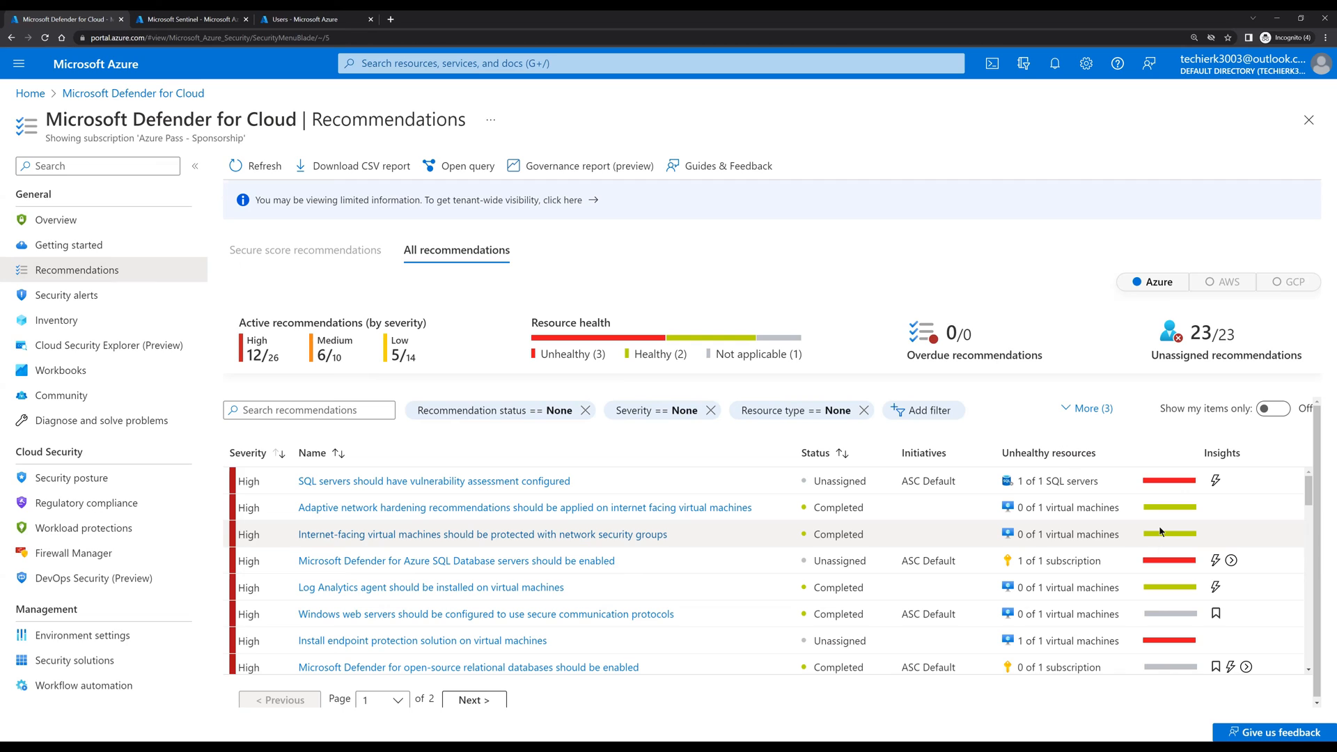